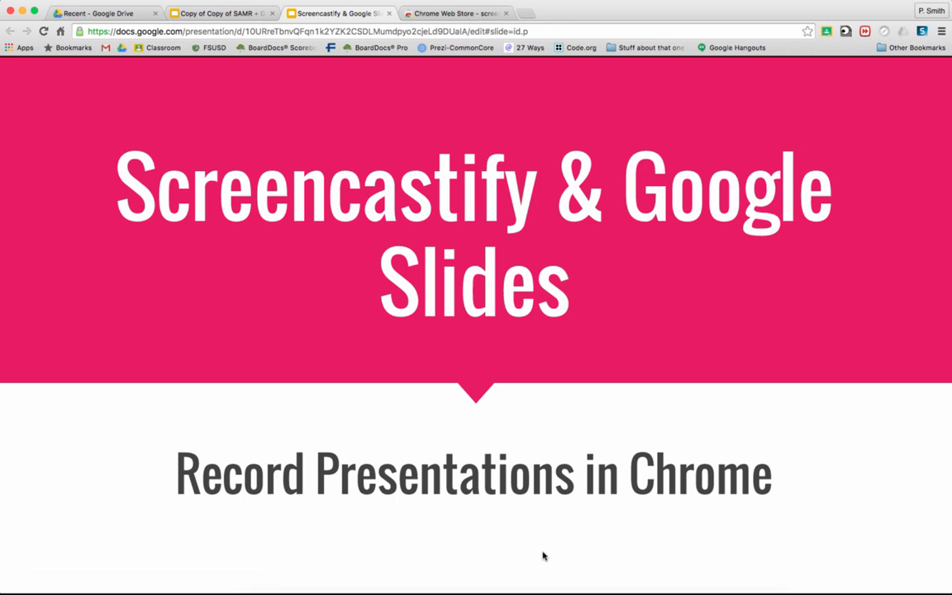
mouse_move(543, 545)
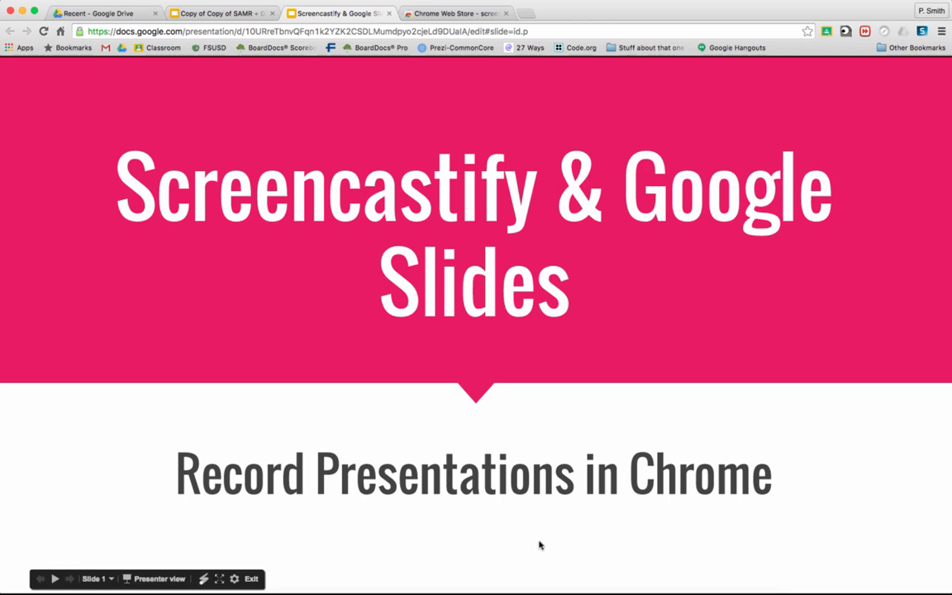
Exit the slideshow of the Screencastify & Google Slides title slide.
click(453, 13)
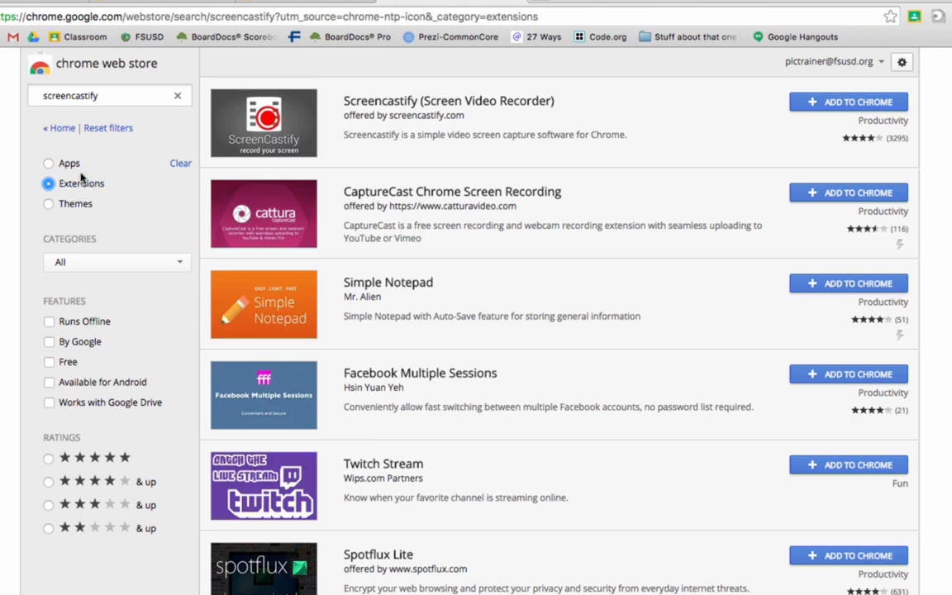
mouse_move(417, 116)
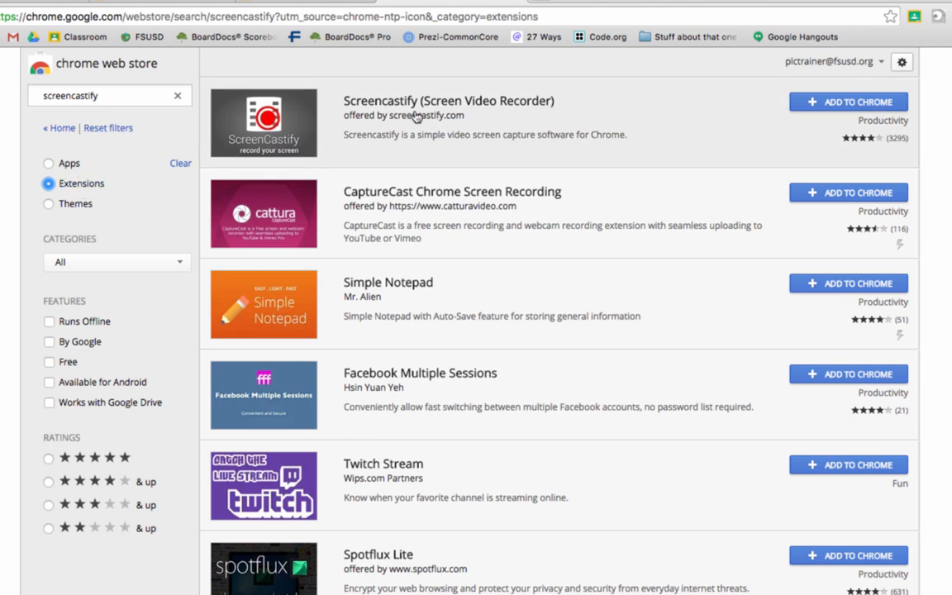
mouse_move(538, 155)
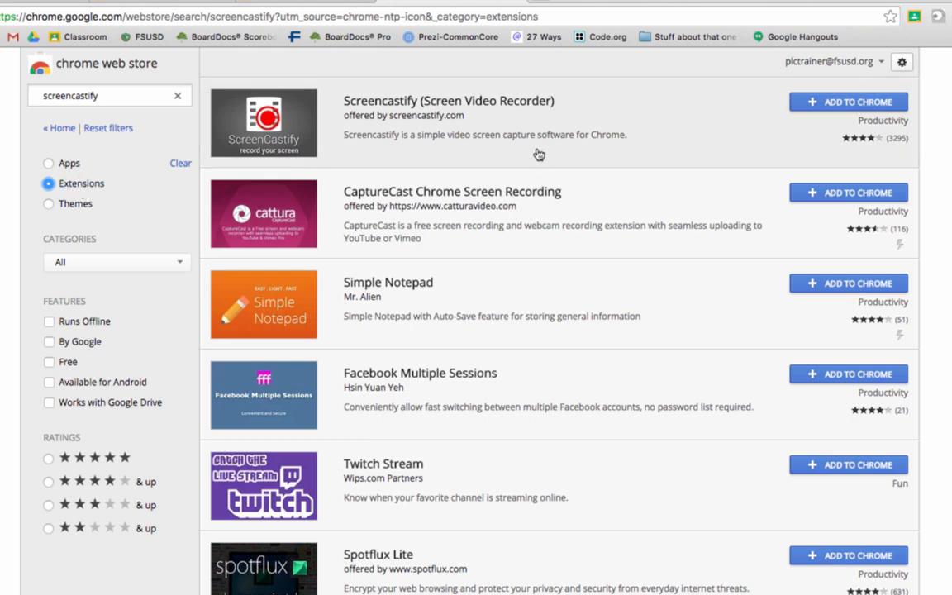
mouse_move(846, 107)
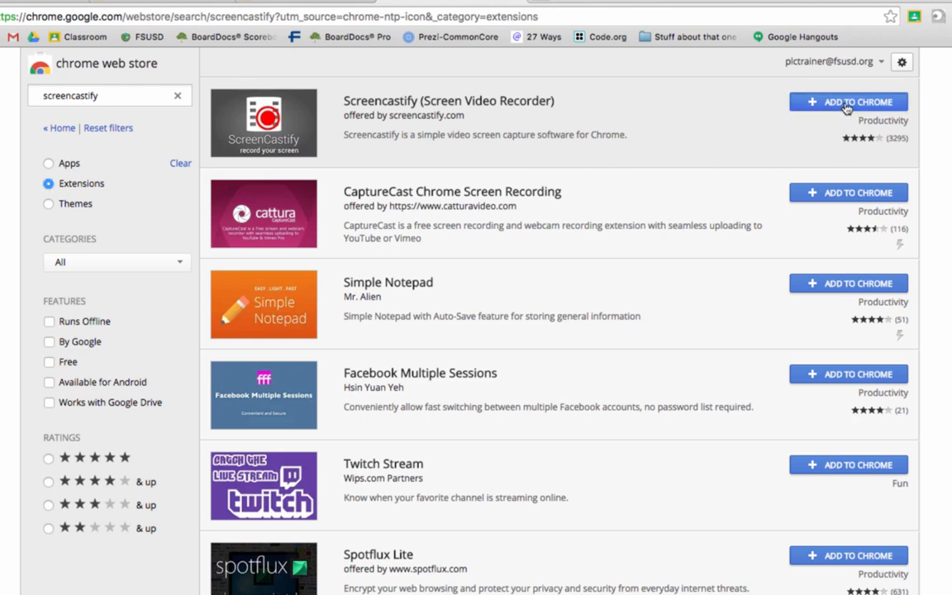
Install the Screencastify extension from the Chrome Web Store and return to the SAMR deck.
click(848, 102)
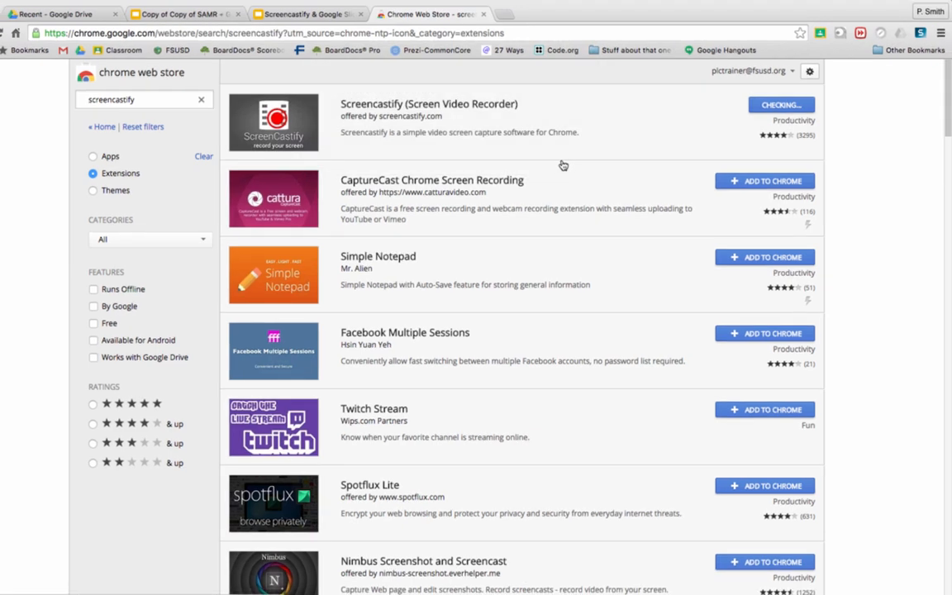
click(780, 104)
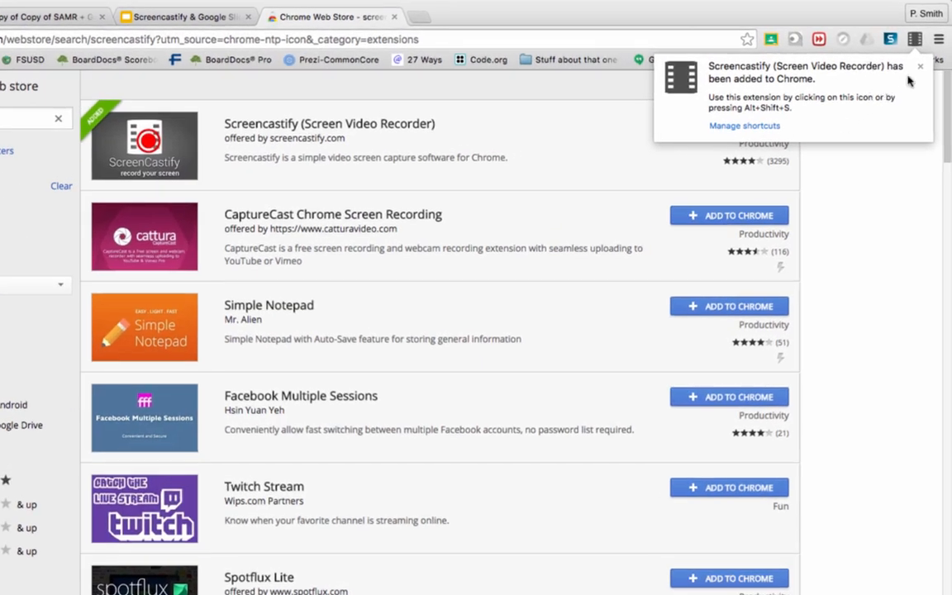
mouse_move(759, 116)
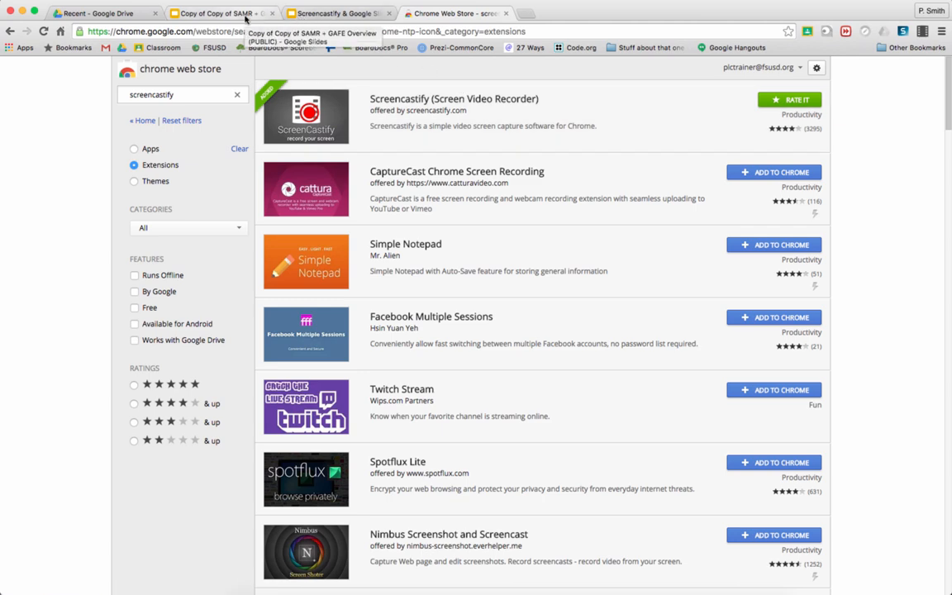
click(219, 13)
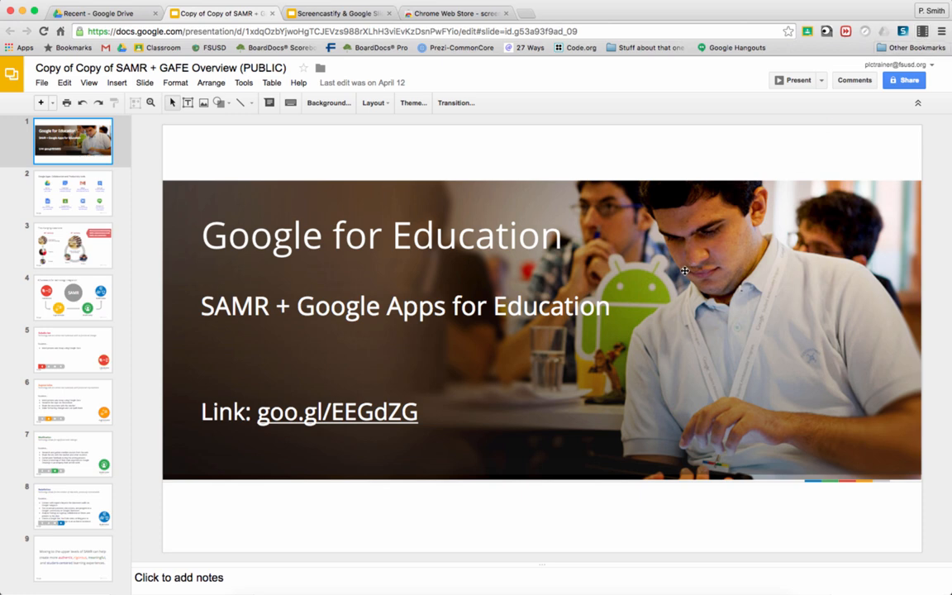
mouse_move(901, 60)
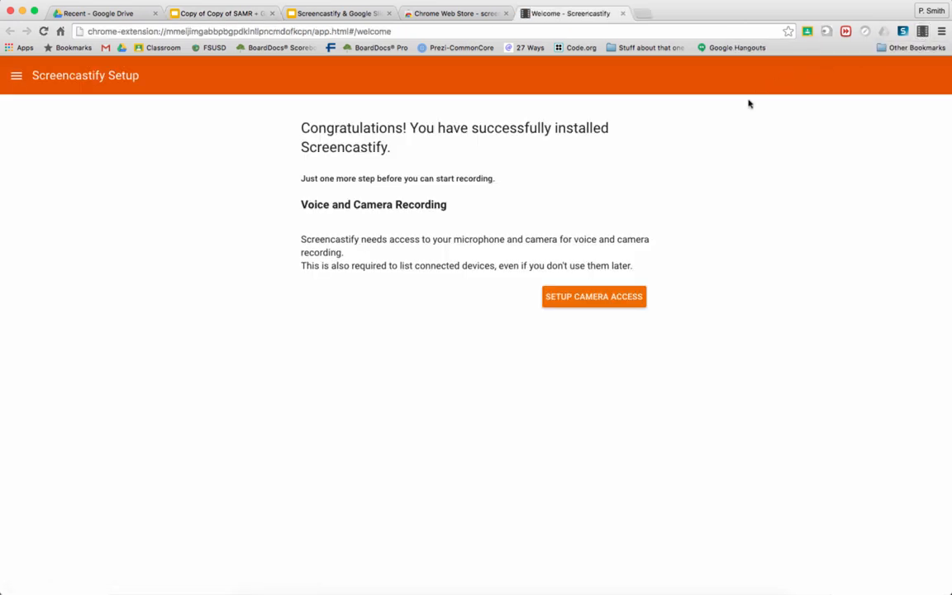
mouse_move(613, 369)
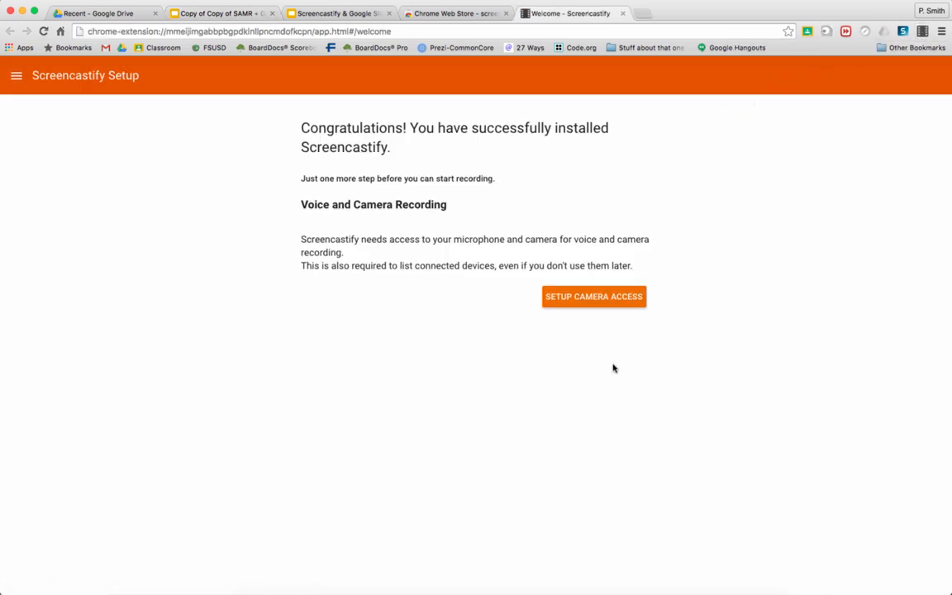
mouse_move(536, 300)
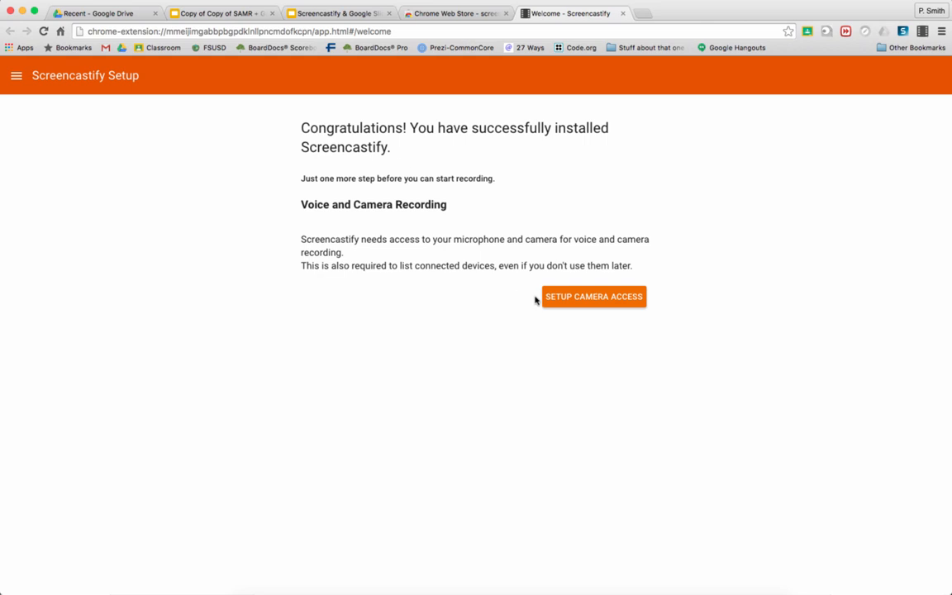
Grant Screencastify microphone and camera access and return to its setup page.
click(593, 296)
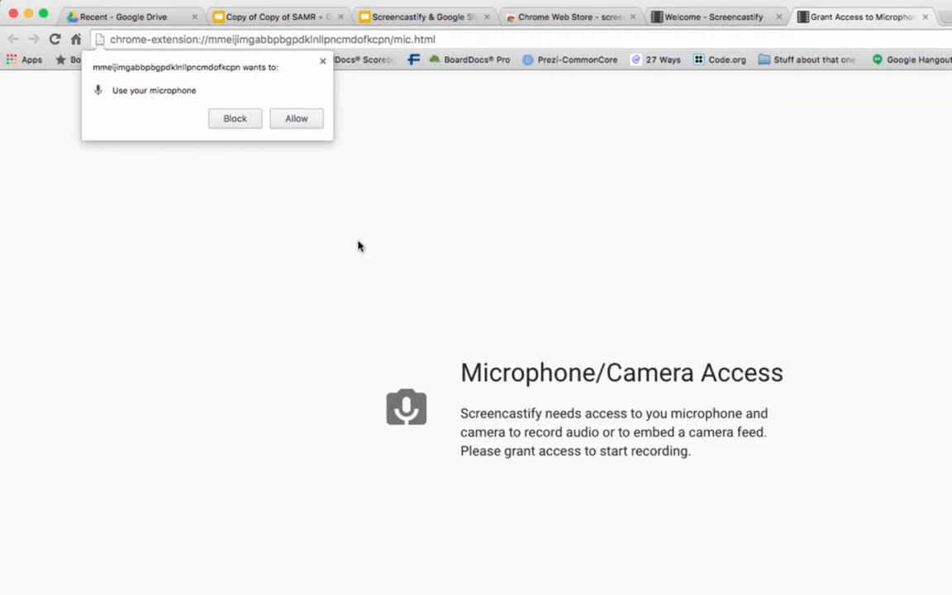
click(296, 119)
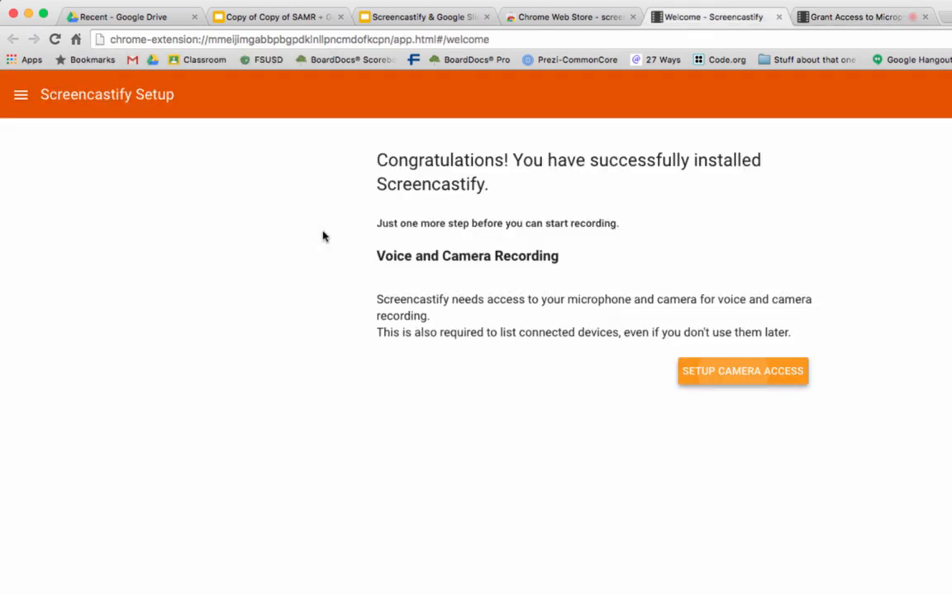
click(742, 371)
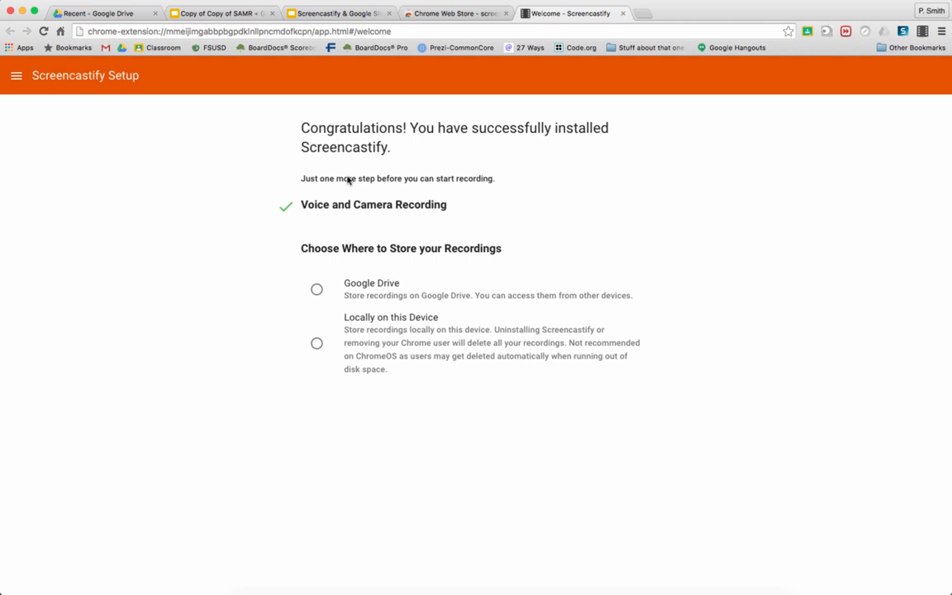
mouse_move(384, 285)
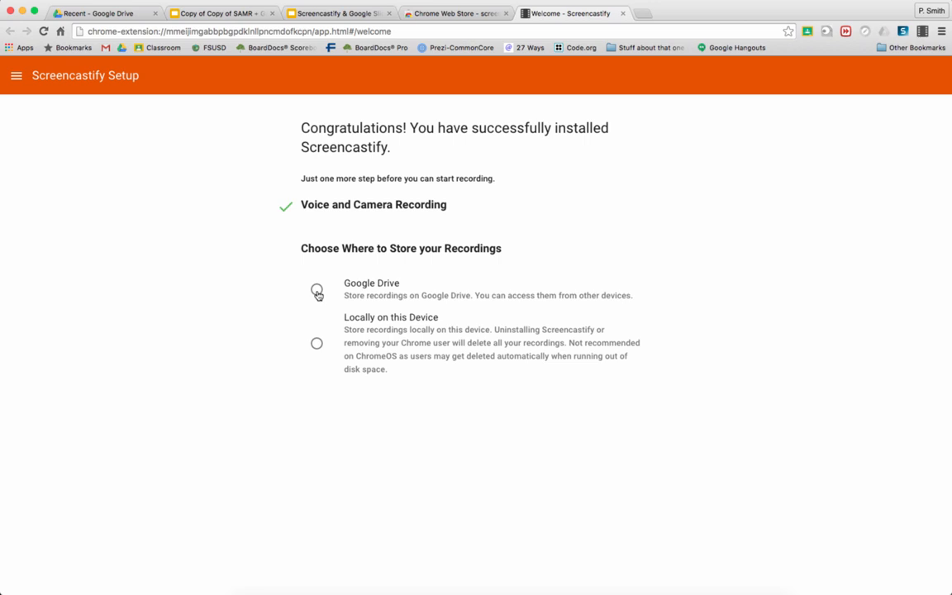
Choose Google Drive for recording storage and grant permission to save there.
click(317, 288)
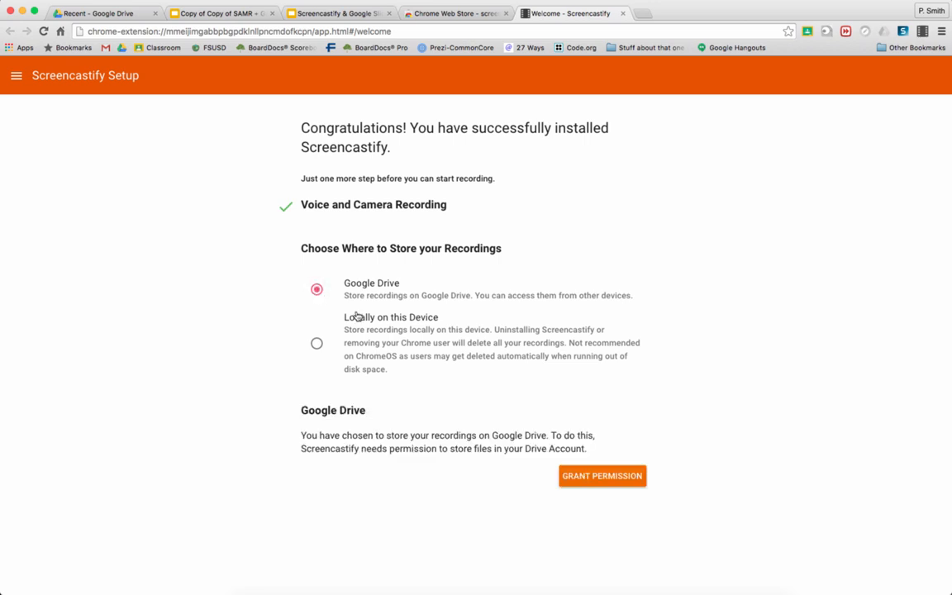
mouse_move(602, 476)
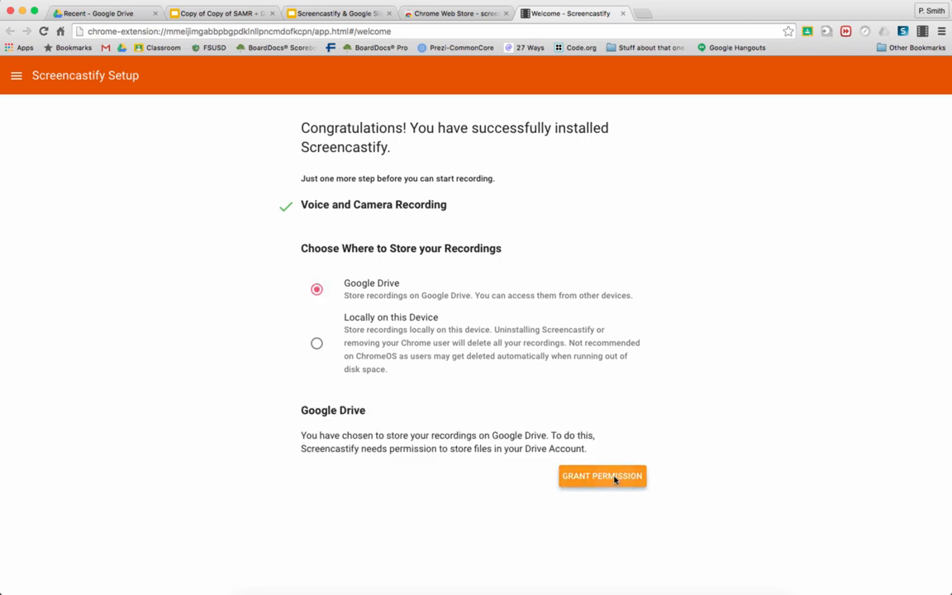
click(601, 476)
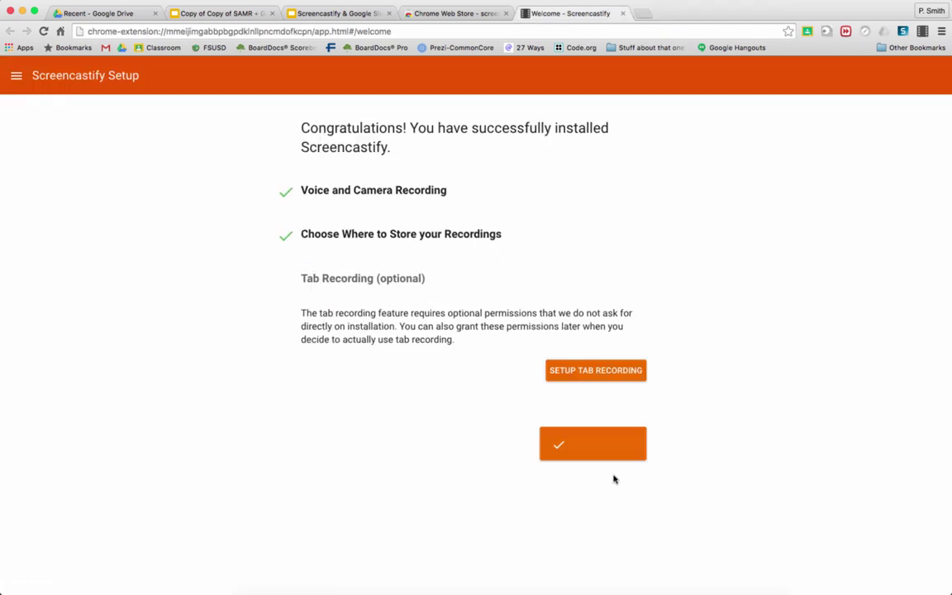
mouse_move(603, 470)
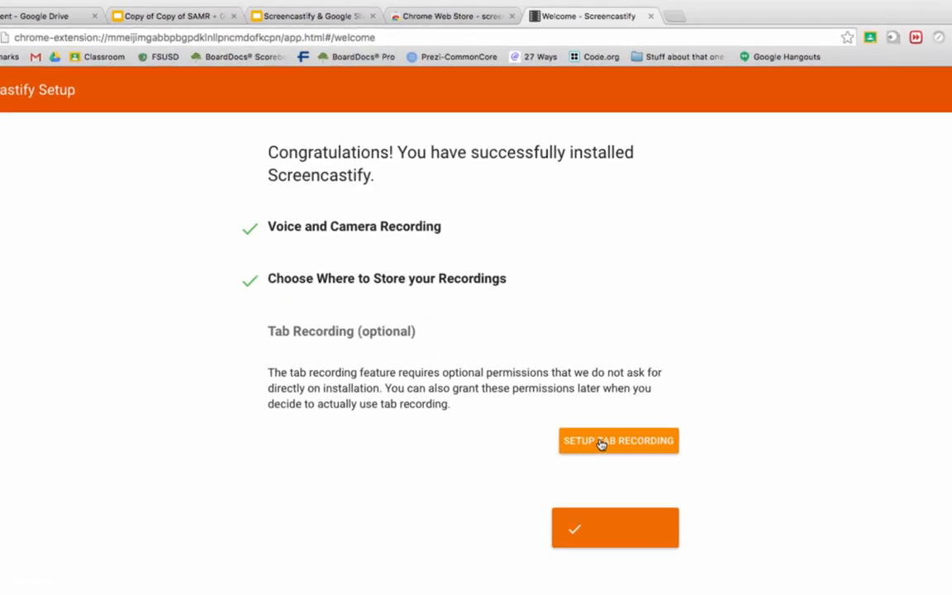
Allow the optional tab recording permissions and complete the Screencastify setup.
click(618, 440)
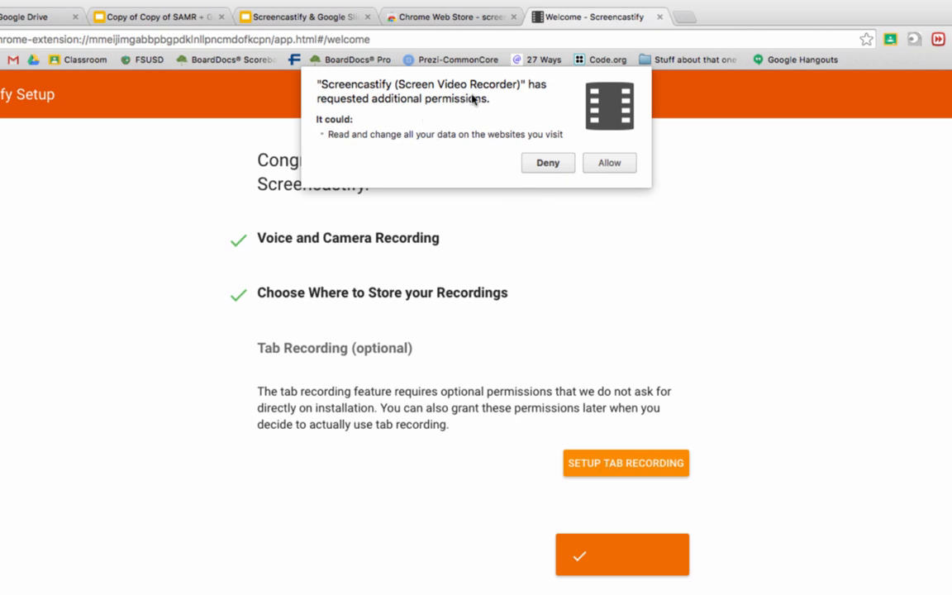
mouse_move(408, 164)
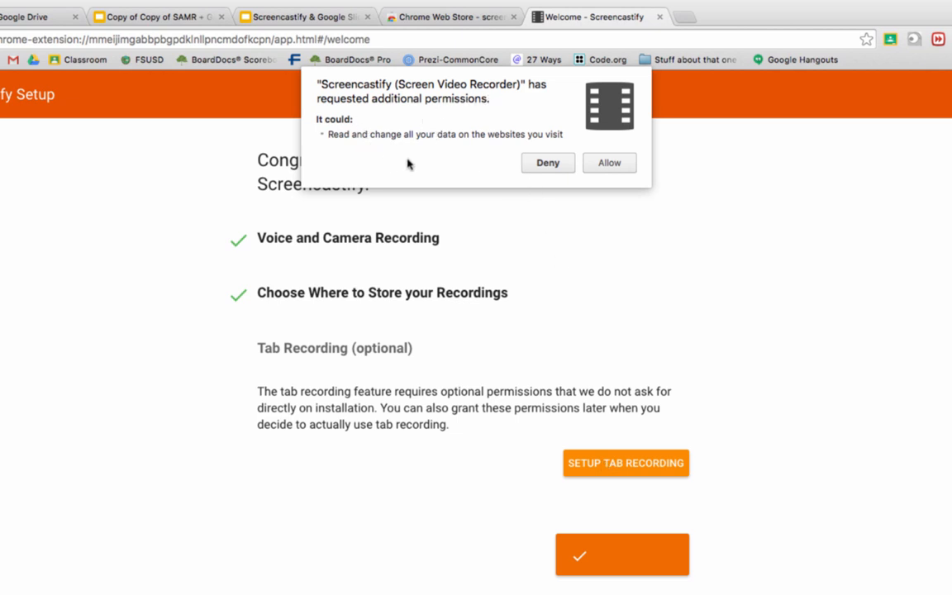
mouse_move(608, 162)
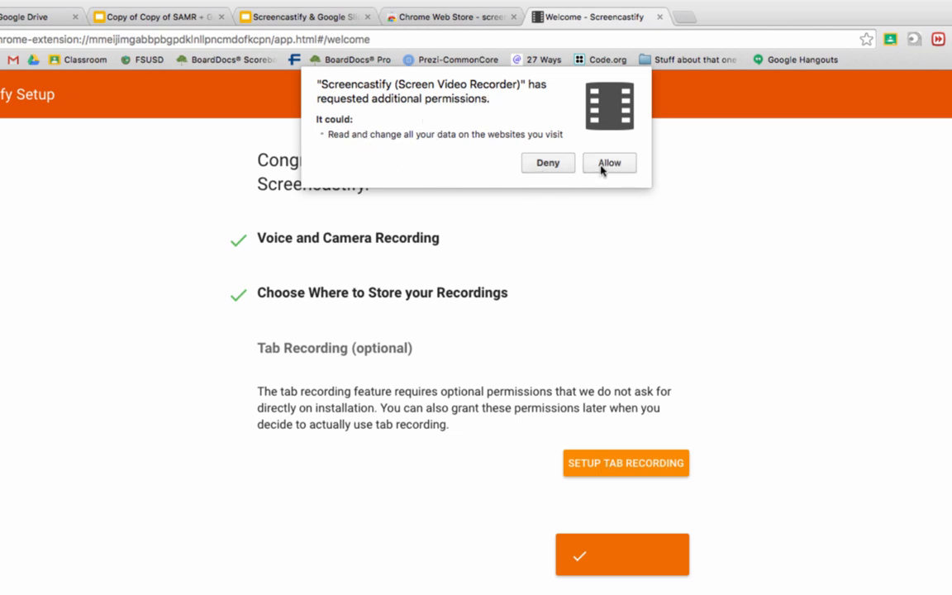
mouse_move(549, 144)
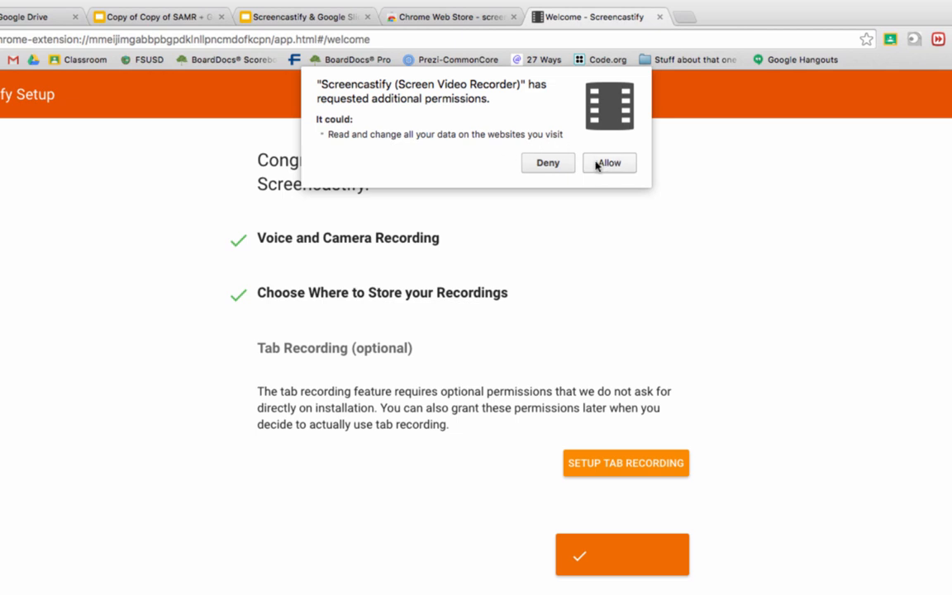
click(609, 162)
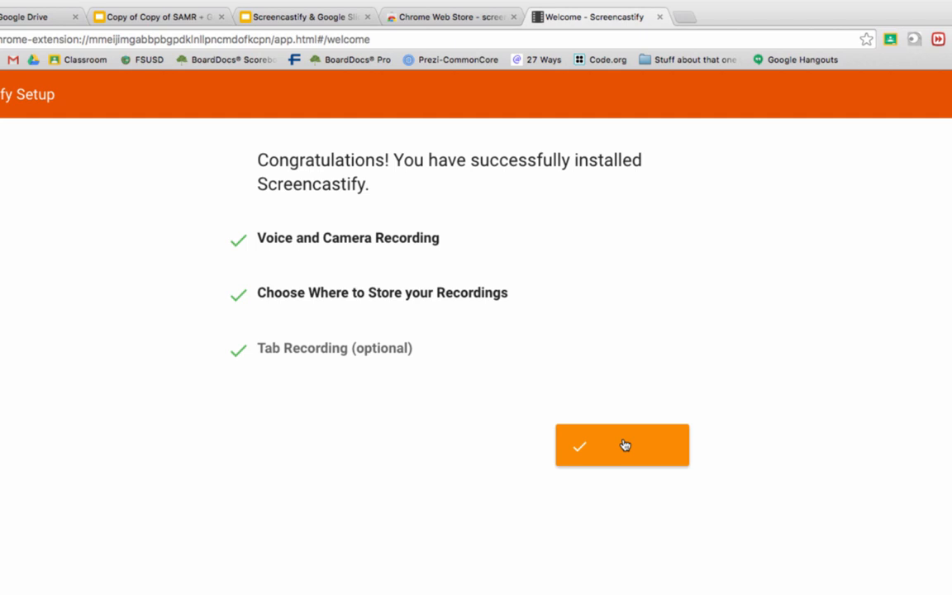
mouse_move(617, 449)
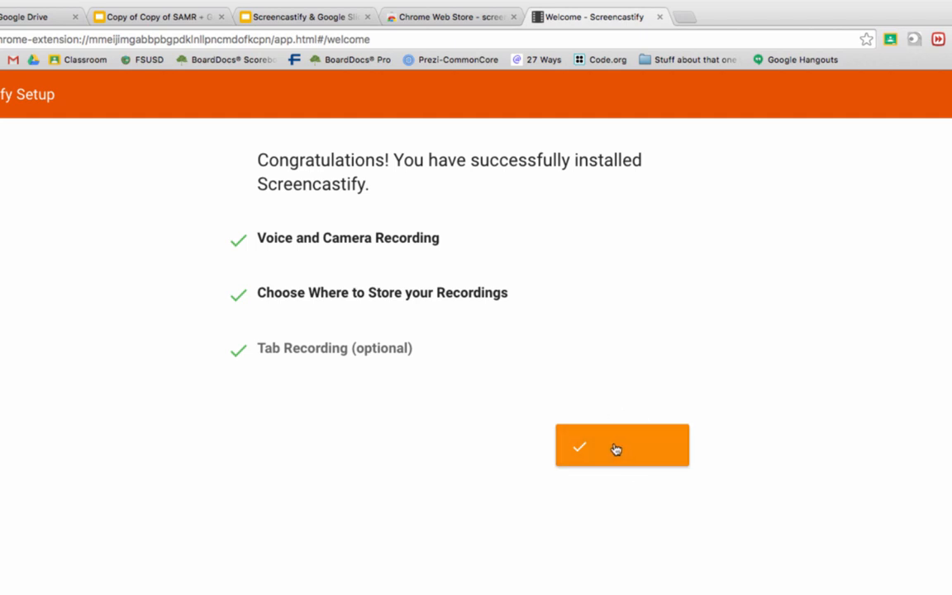
click(622, 447)
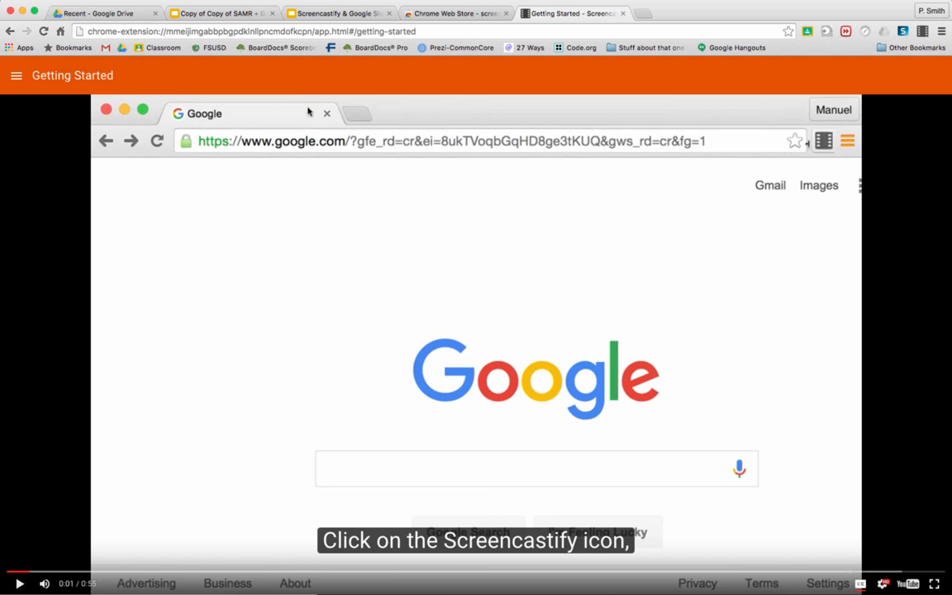
Leave the Getting Started video and return to the SAMR presentation.
click(457, 13)
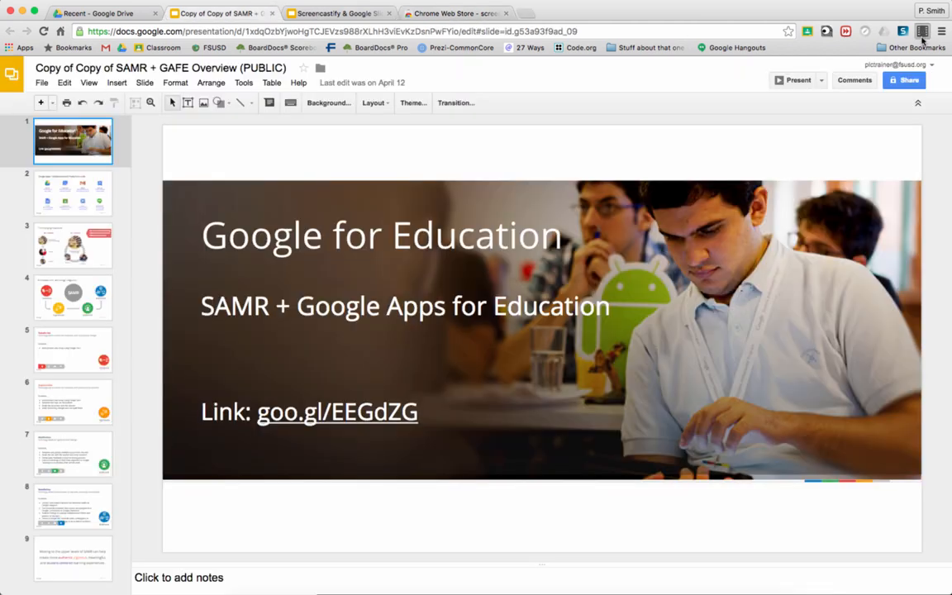
Open the Screencastify Record panel over the SAMR deck.
click(923, 31)
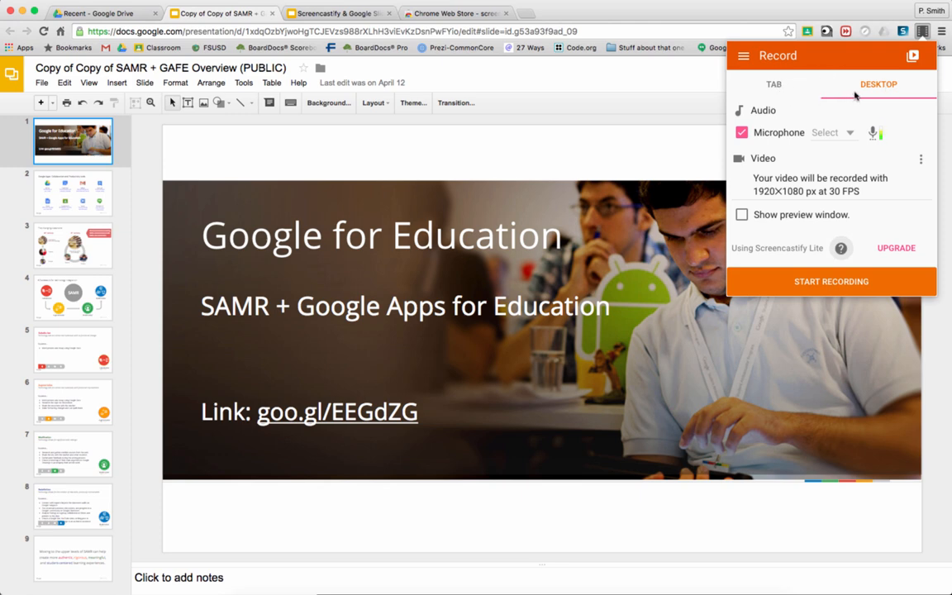
mouse_move(759, 43)
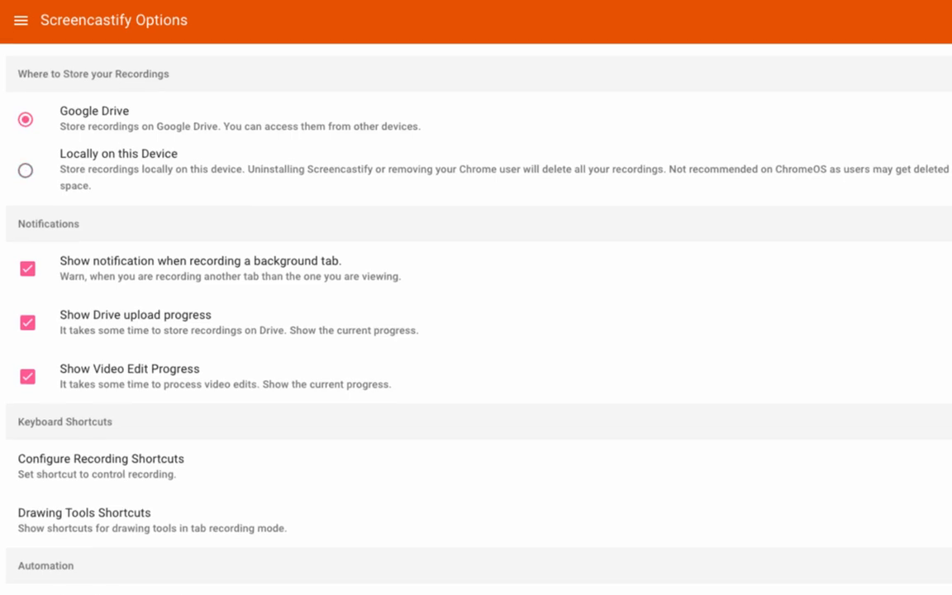
mouse_move(79, 93)
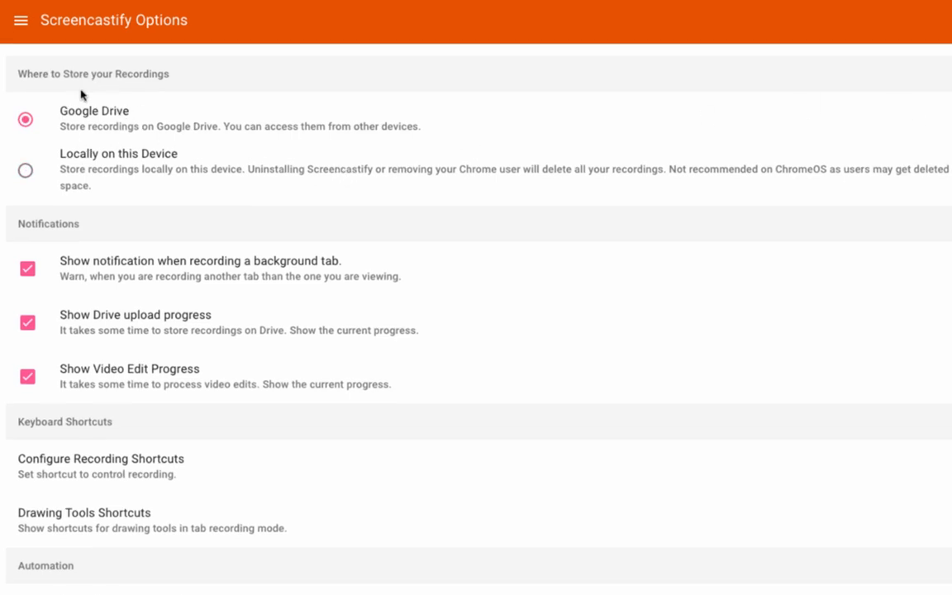
Turn off 'Pause on low disk space' in Screencastify Options and return to the SAMR deck.
scroll(down, 3)
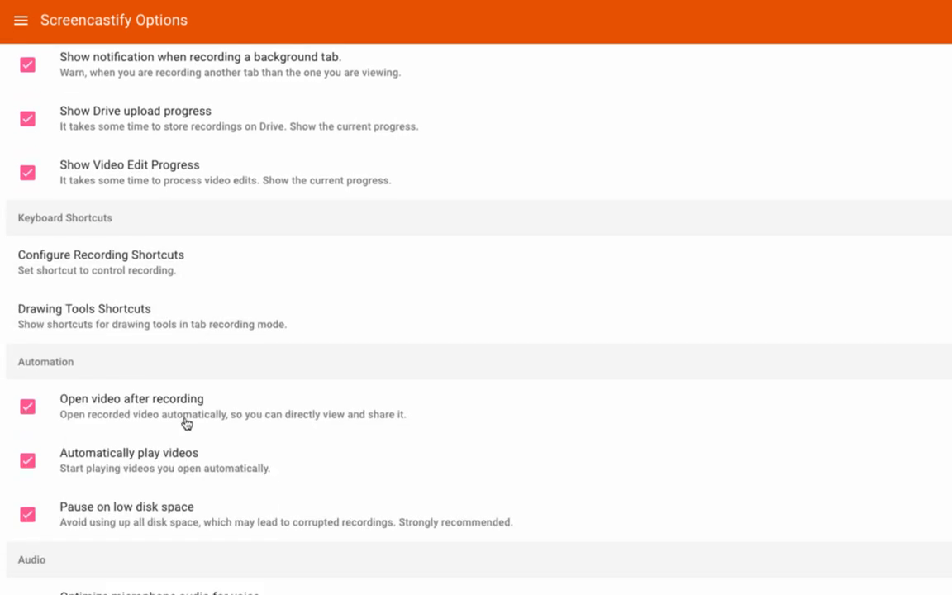
mouse_move(108, 405)
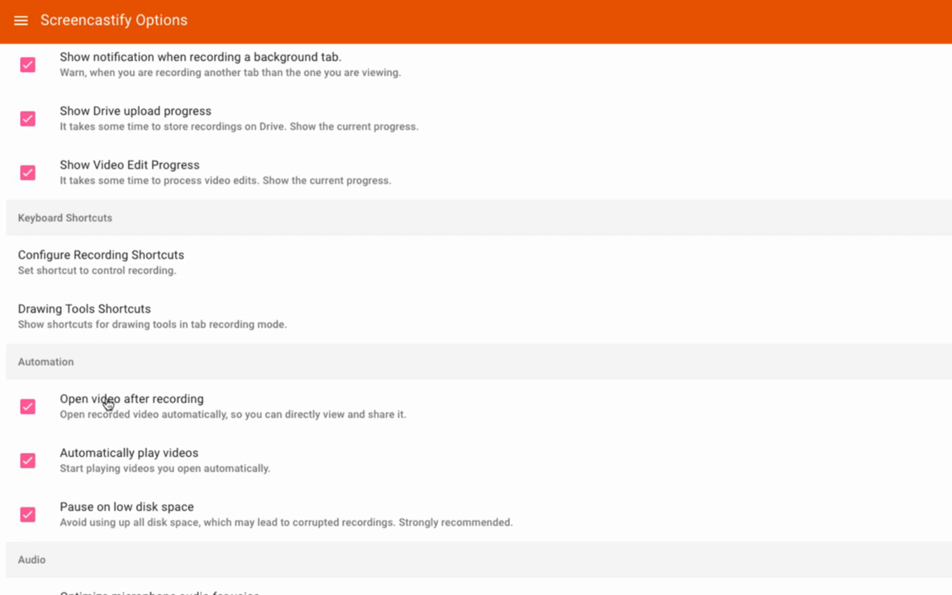
scroll(down, 3)
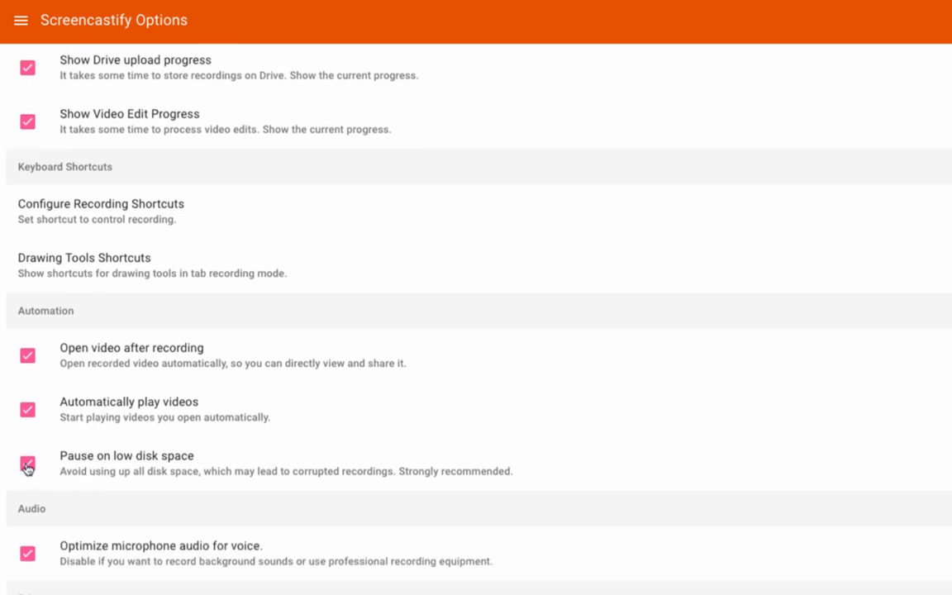
click(27, 463)
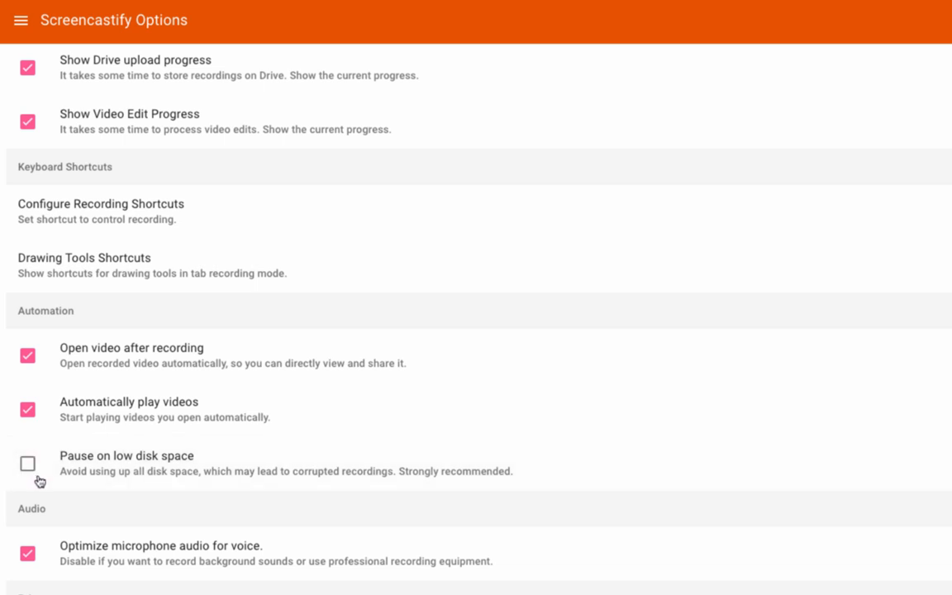
mouse_move(218, 459)
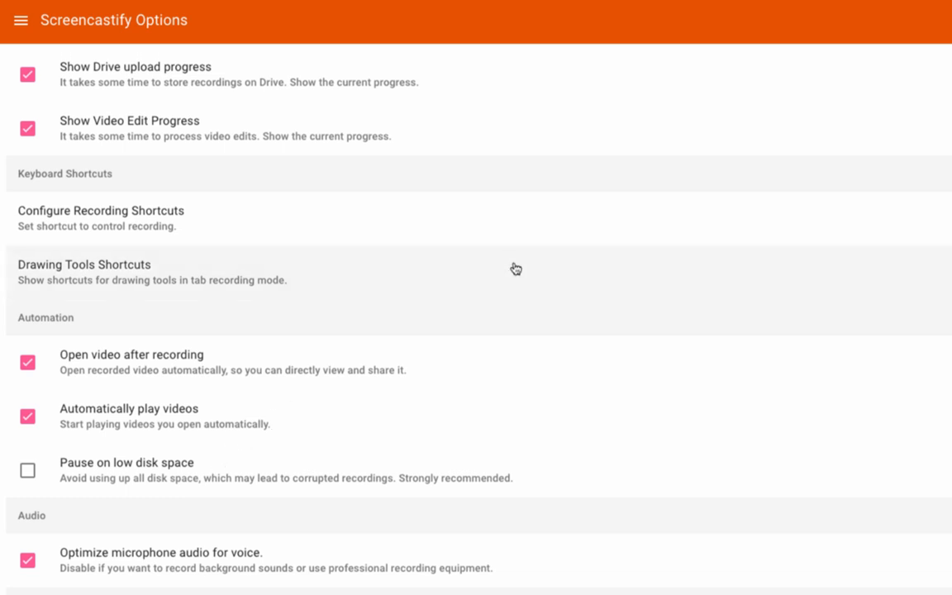
scroll(up, 3)
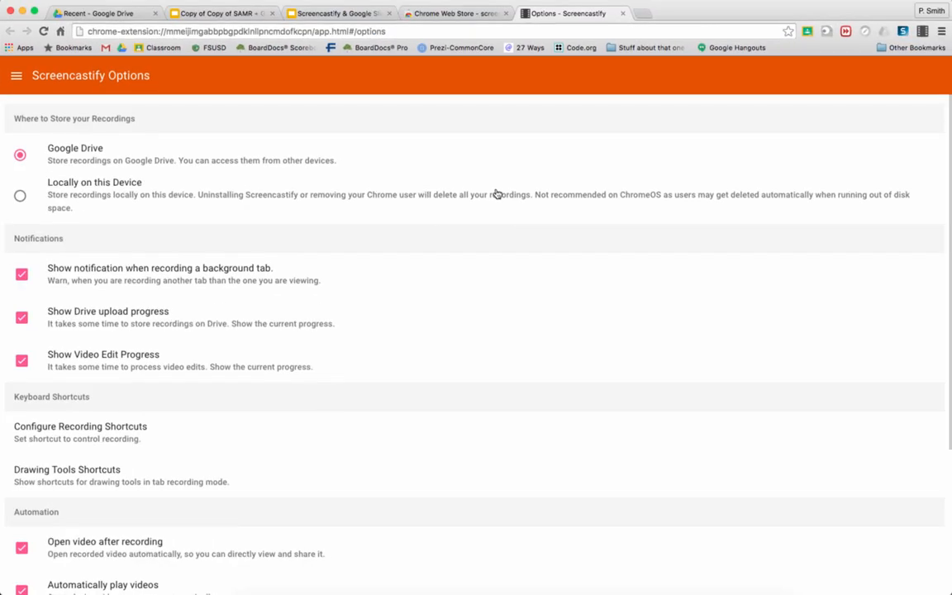
click(454, 13)
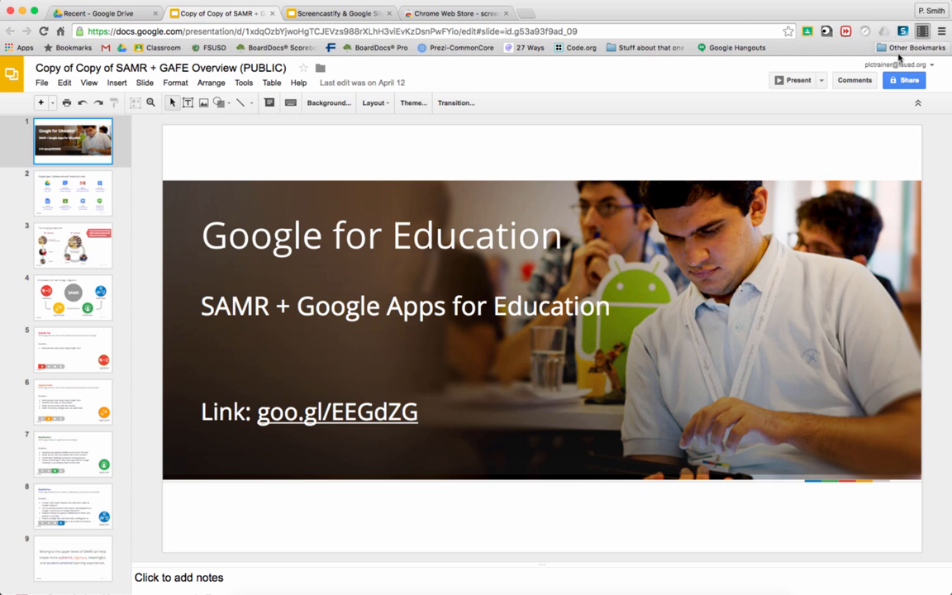
Set Screencastify to record only the browser tab with microphone audio on.
click(903, 31)
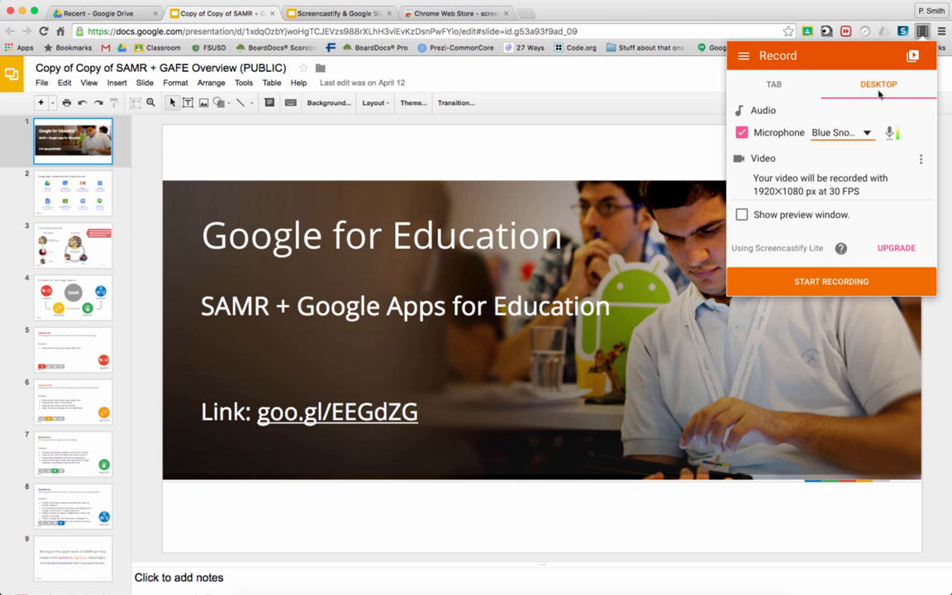
mouse_move(304, 192)
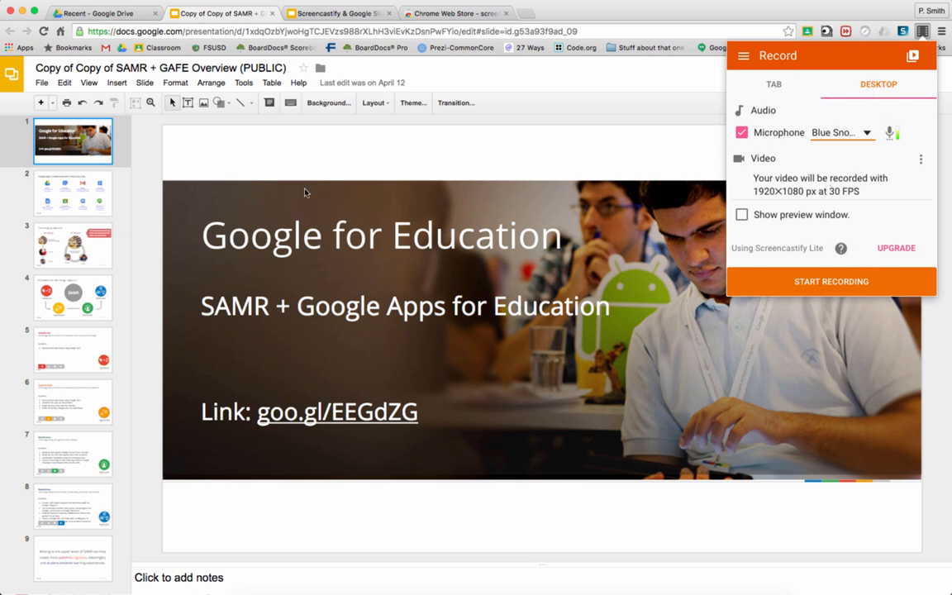
mouse_move(273, 159)
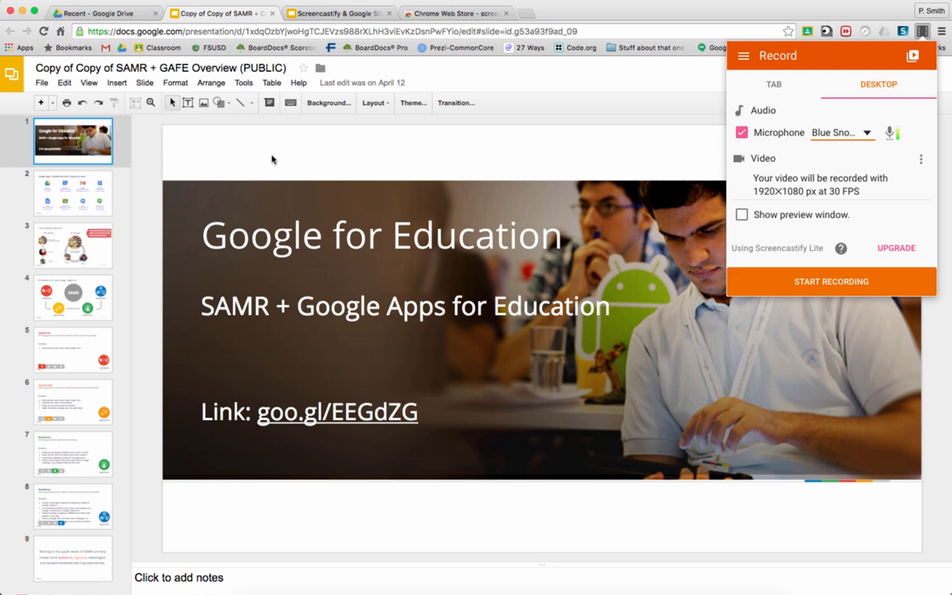
click(774, 83)
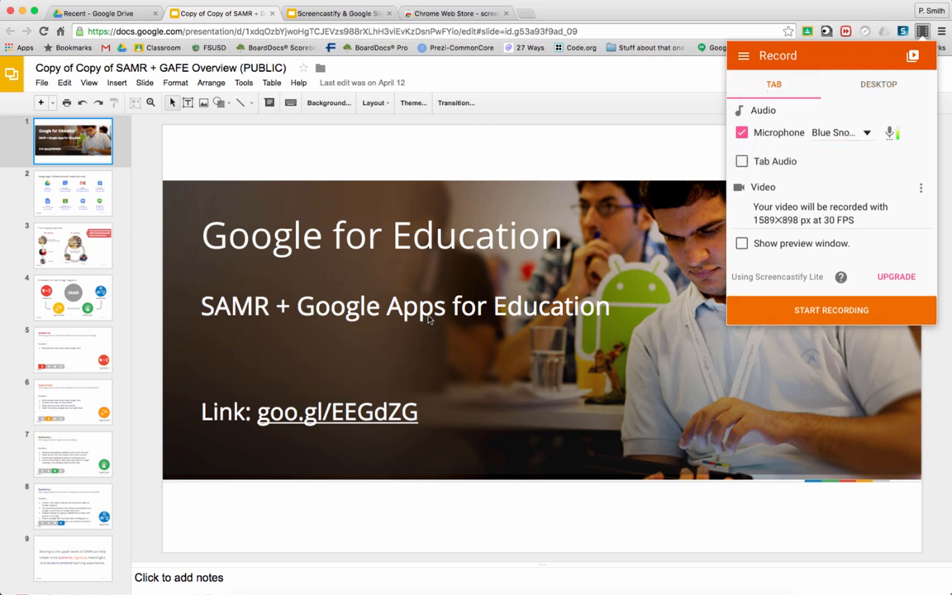
mouse_move(60, 304)
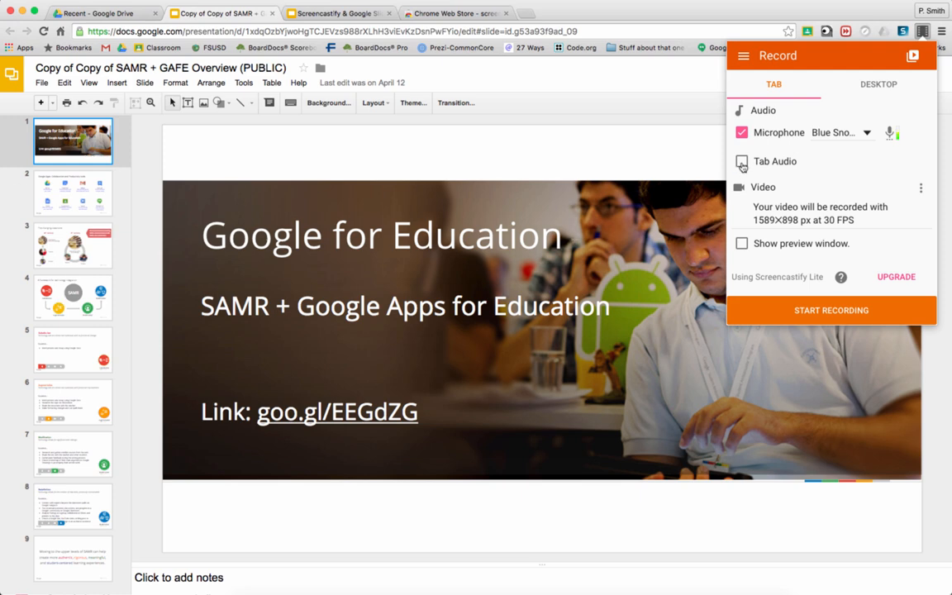
click(740, 162)
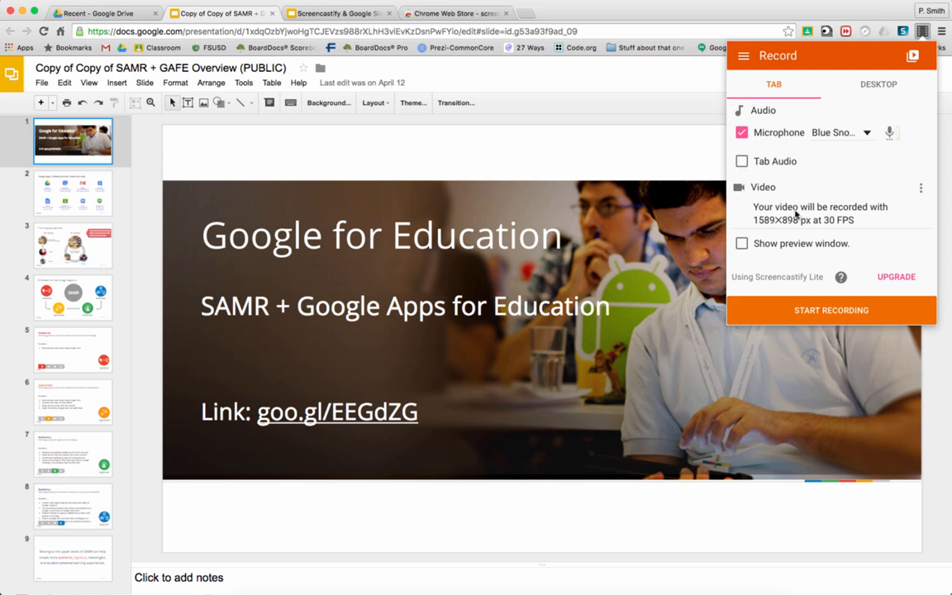
mouse_move(784, 195)
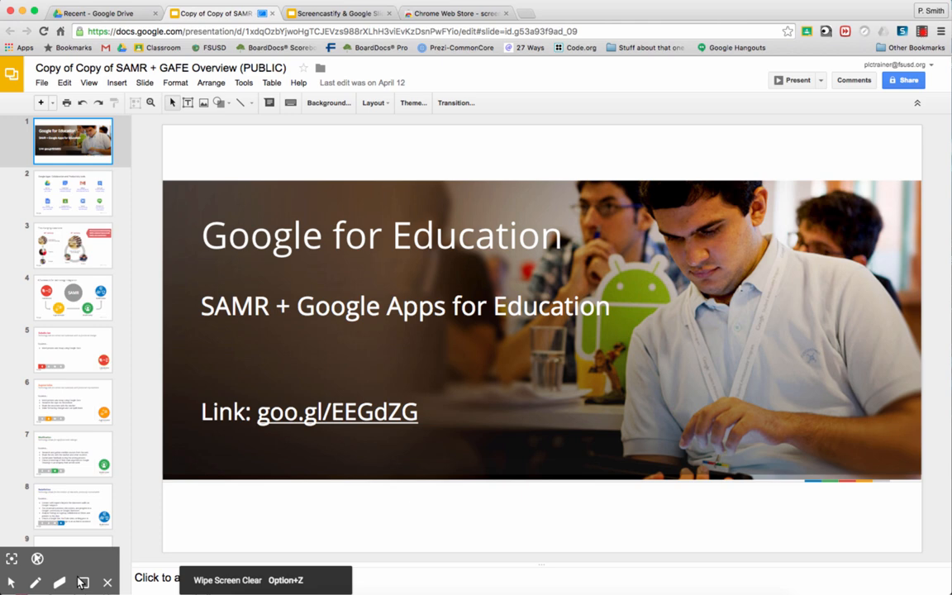
mouse_move(37, 559)
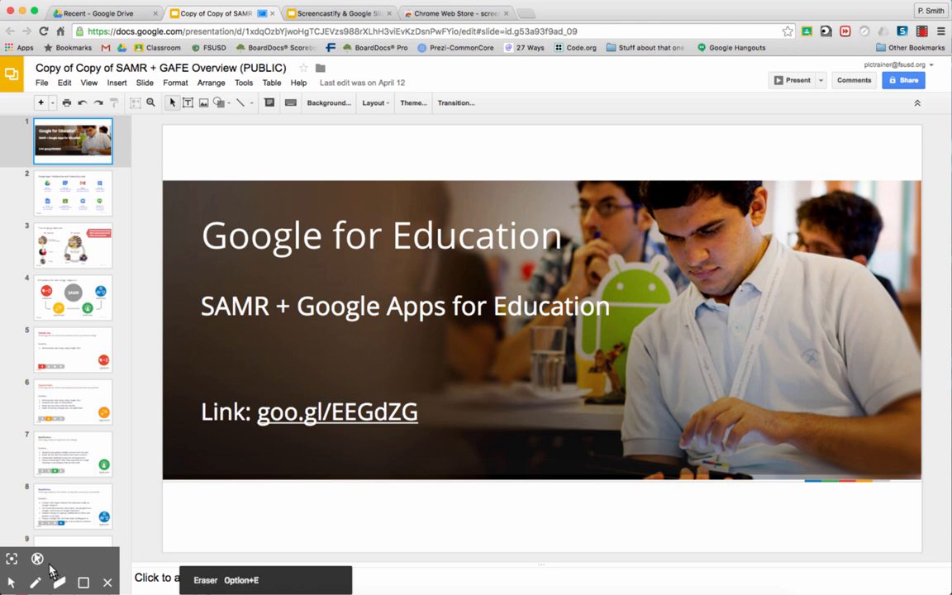
mouse_move(11, 582)
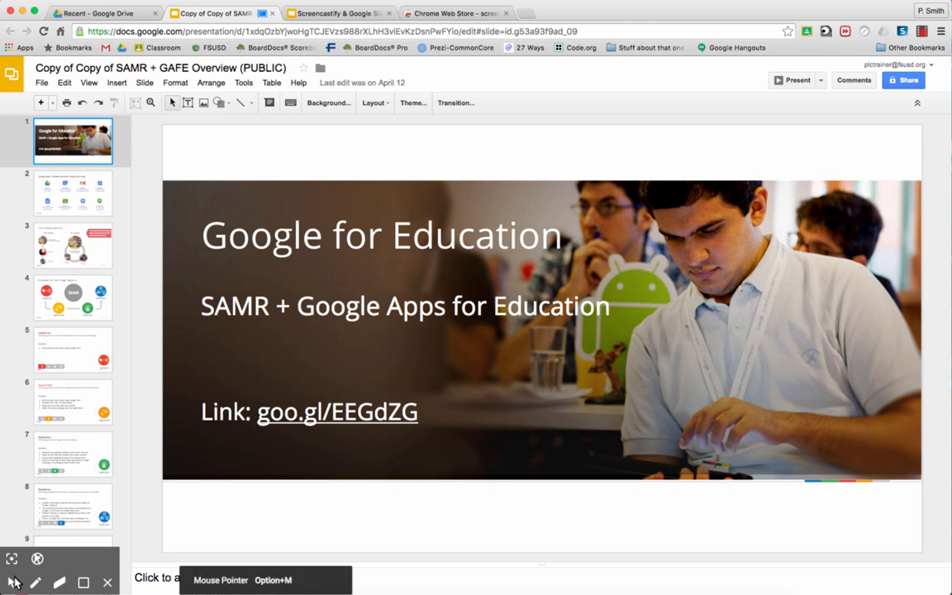
mouse_move(19, 582)
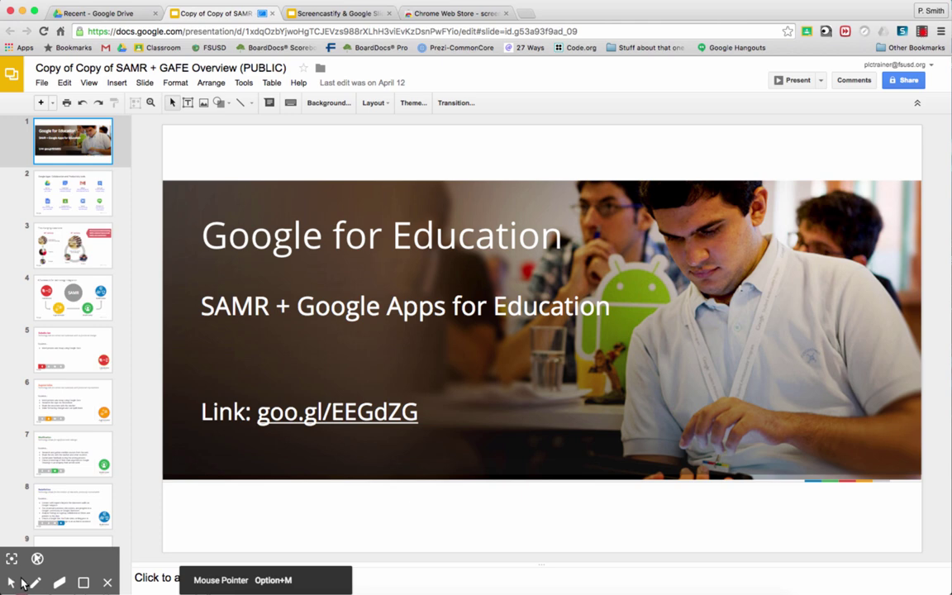
mouse_move(36, 559)
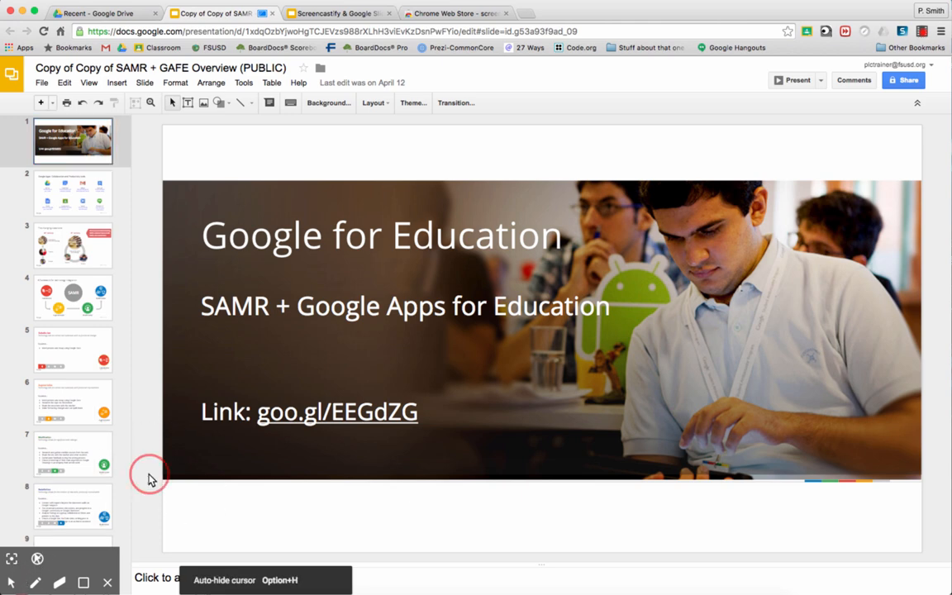
mouse_move(152, 433)
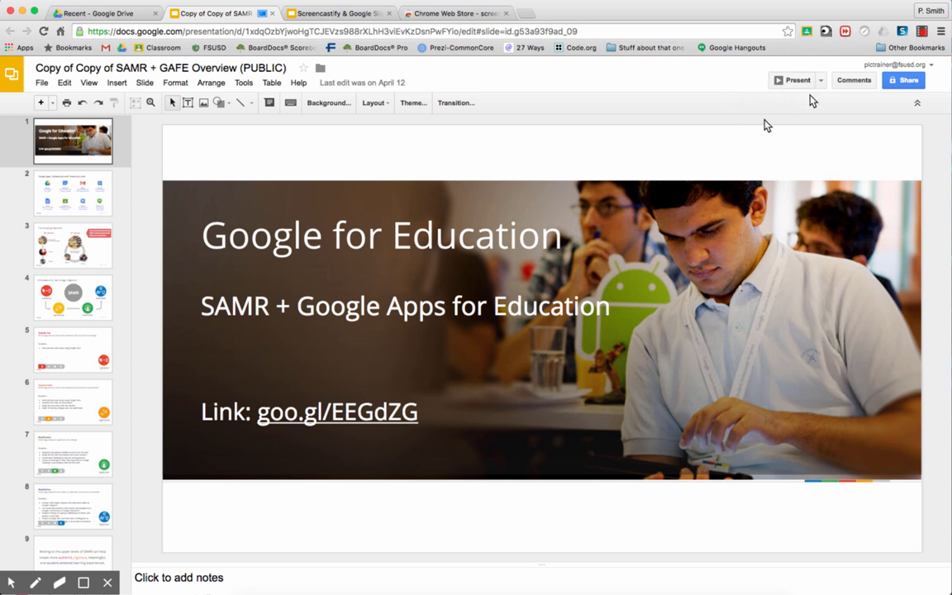
mouse_move(798, 86)
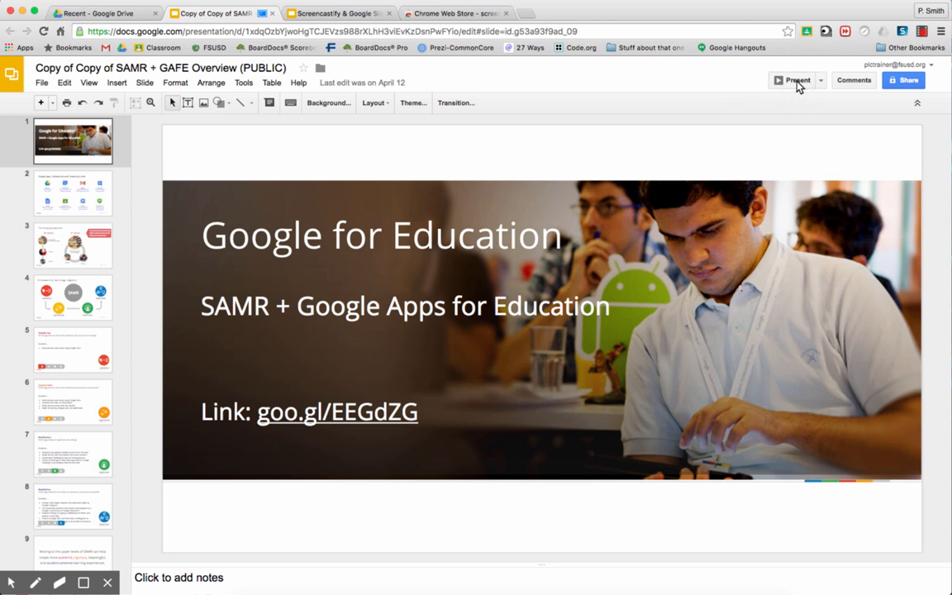
Advance to the SAMR framework slide, try the Focus Mouse spotlight, then pick the Pen.
click(795, 79)
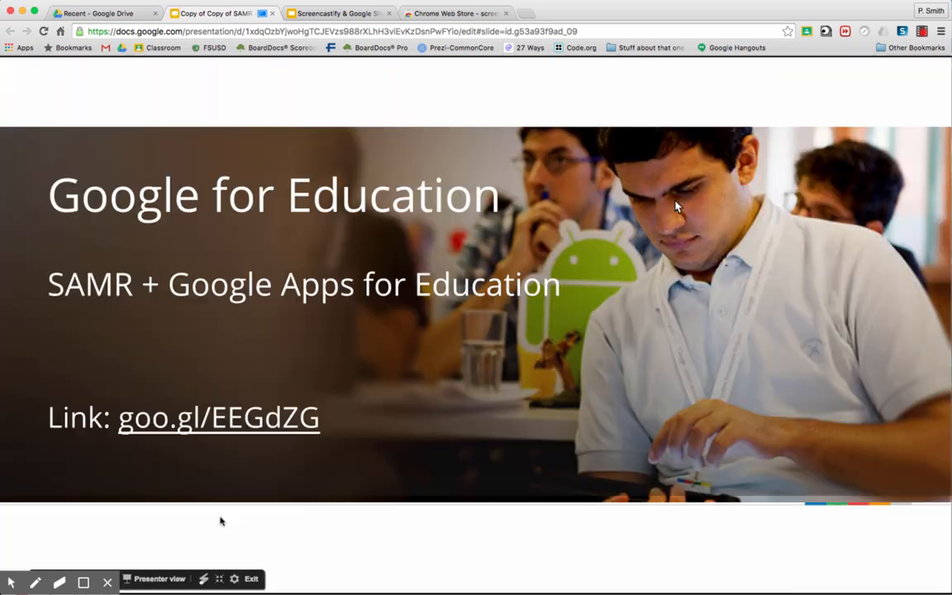
mouse_move(274, 527)
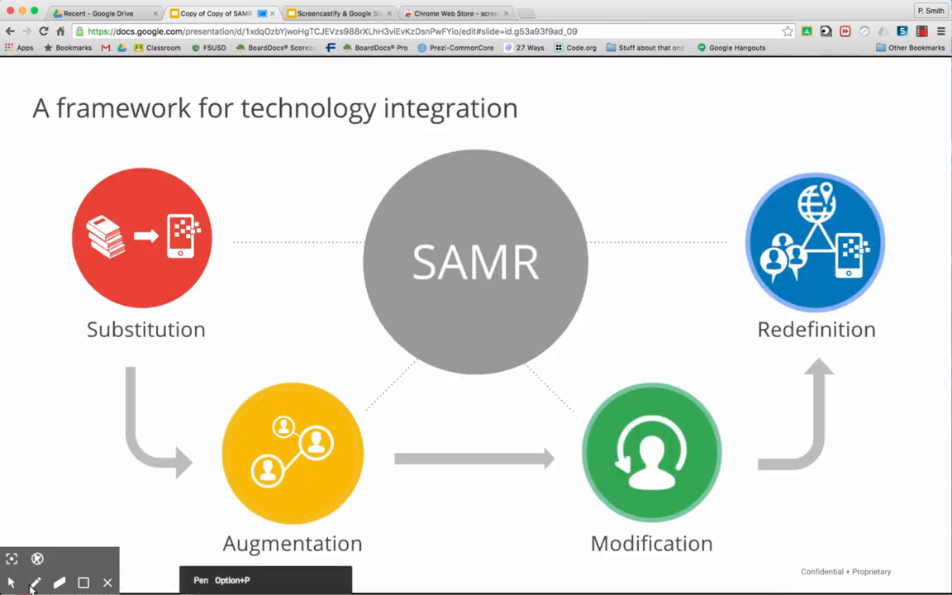
mouse_move(13, 560)
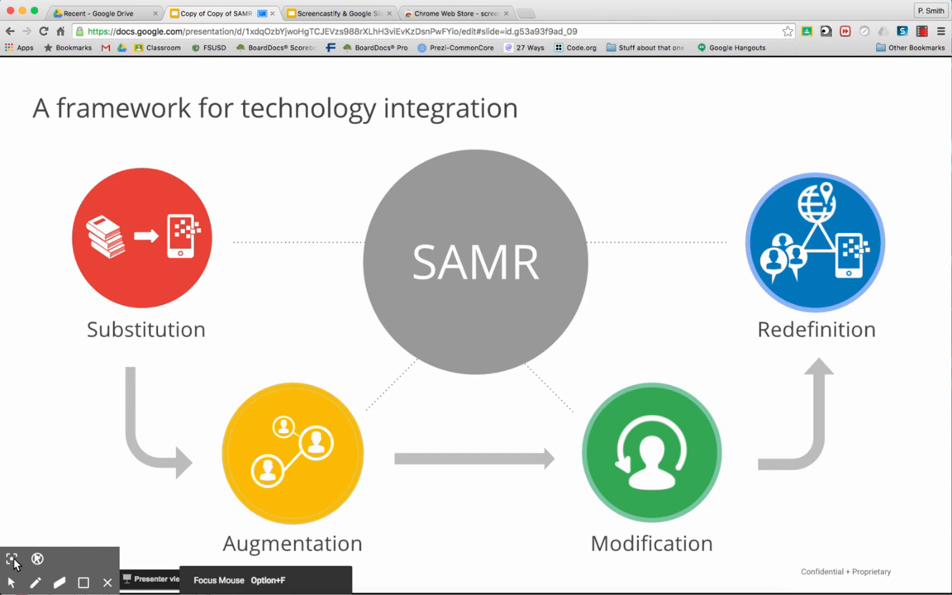
click(14, 559)
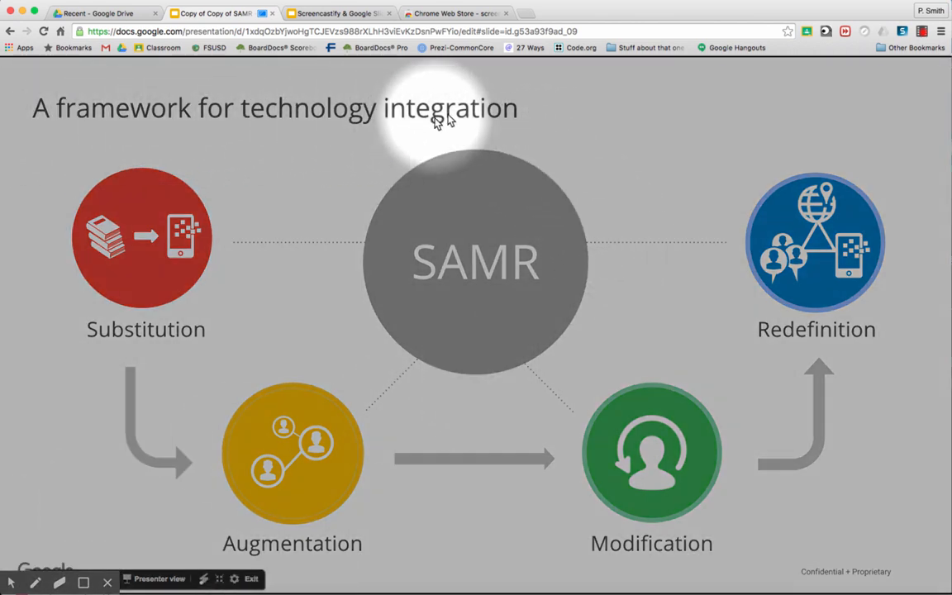
mouse_move(13, 483)
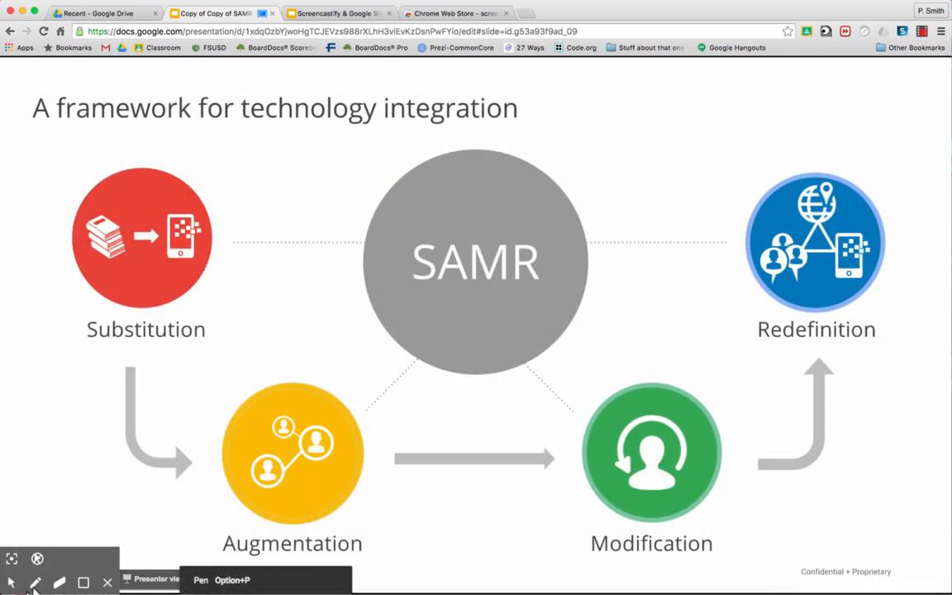
click(37, 582)
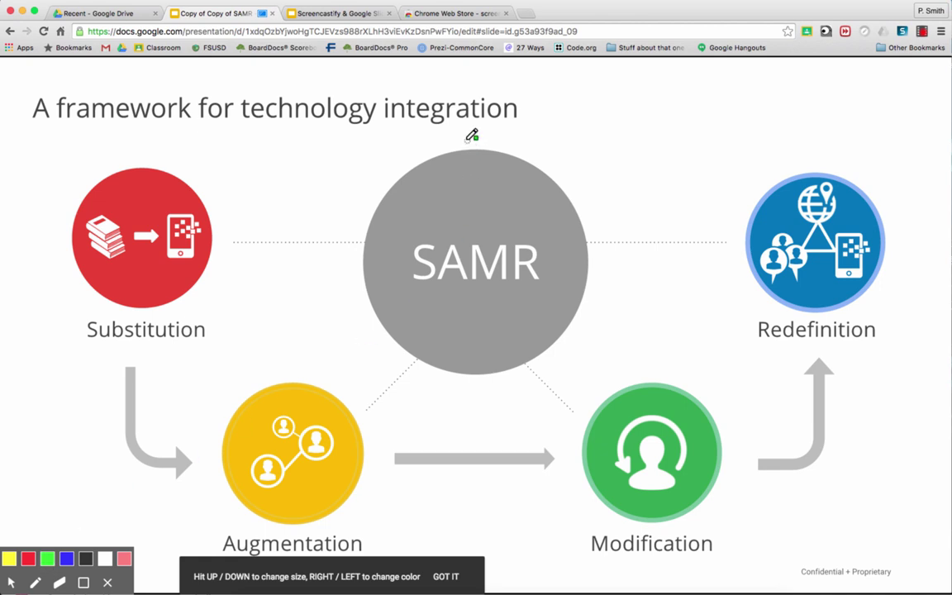
Circle SAMR in green, draw an arrow to Modification, then wipe the screen clear.
drag(471, 135, 559, 299)
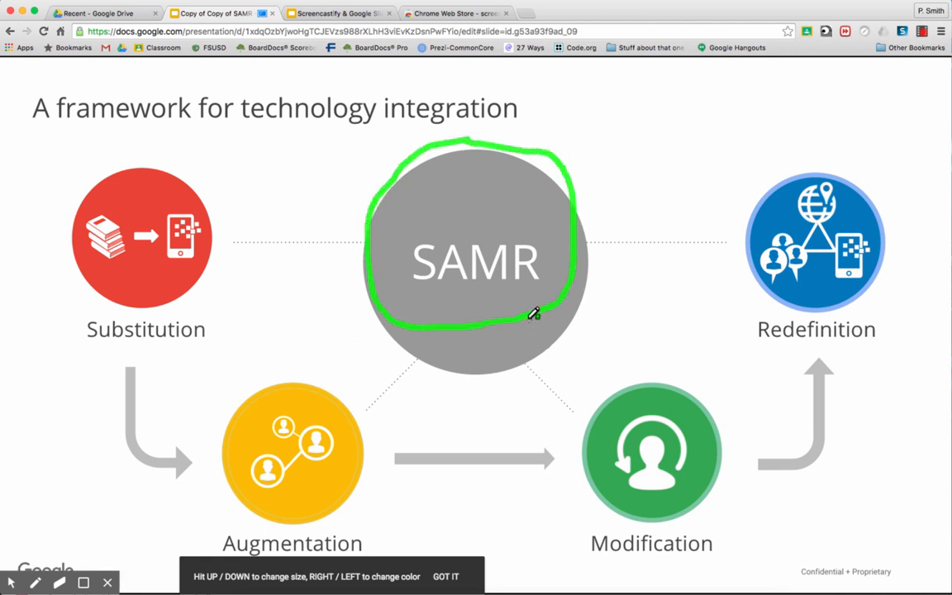
drag(532, 318, 608, 377)
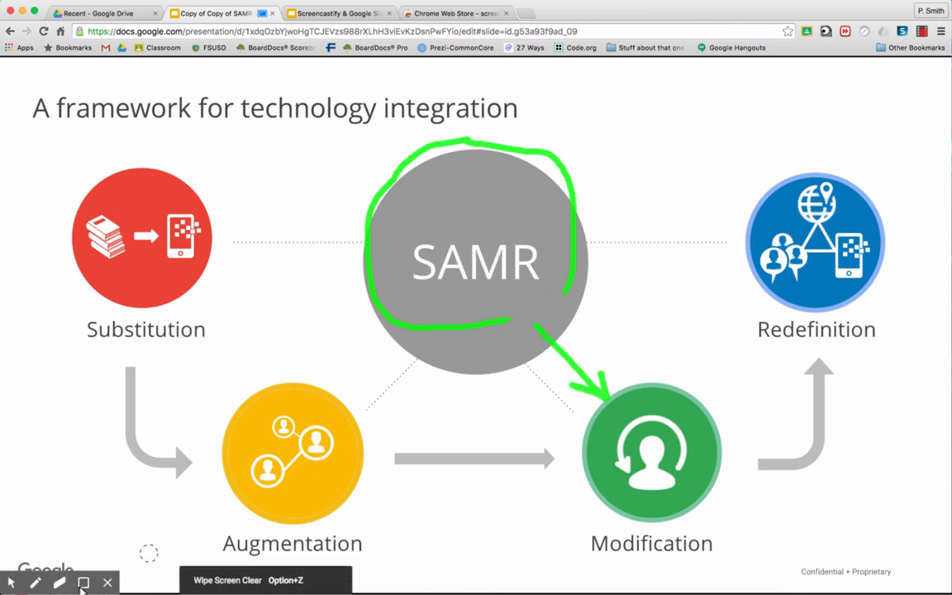
click(83, 581)
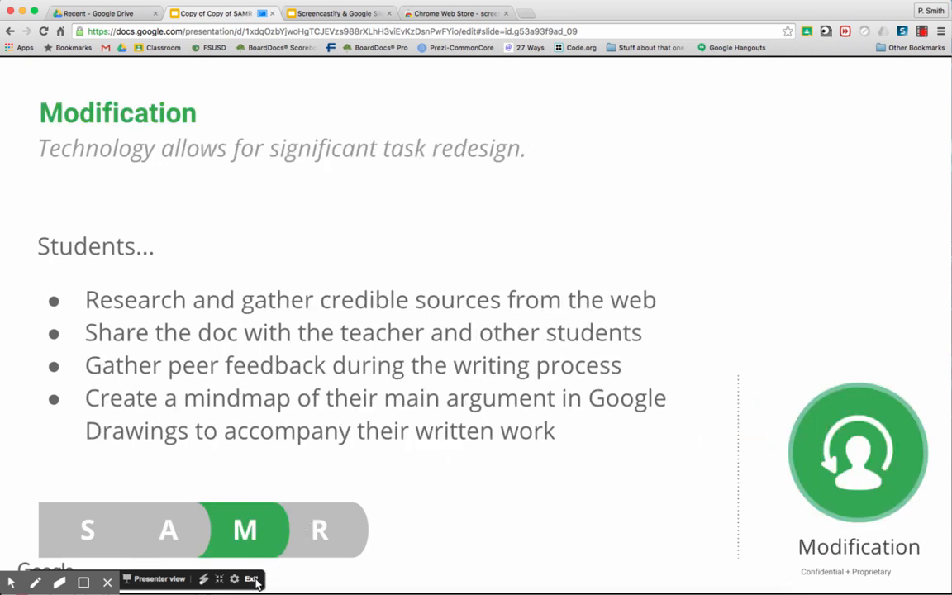
mouse_move(256, 580)
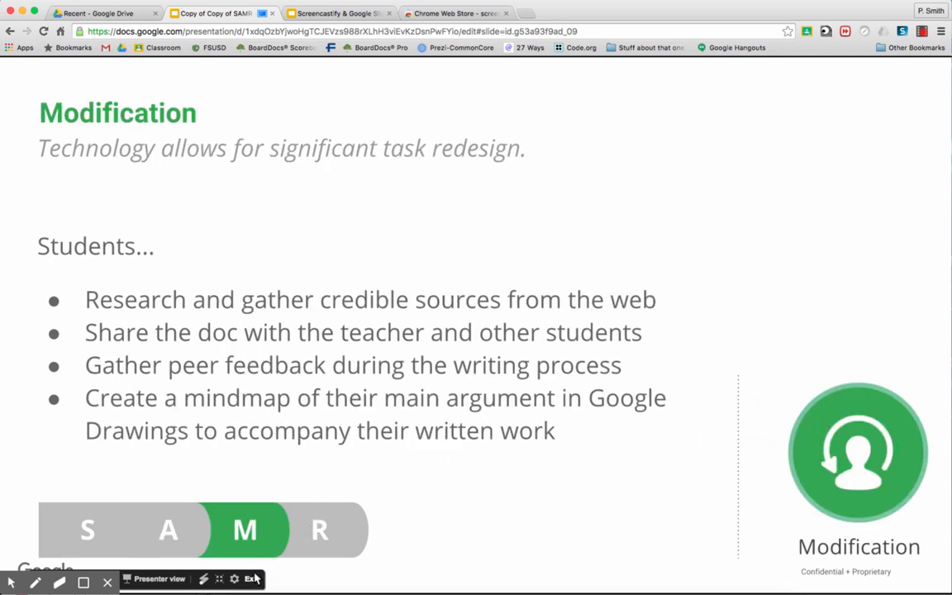
Exit the slideshow and stop the recording from the extension icon to save the screencast.
click(251, 578)
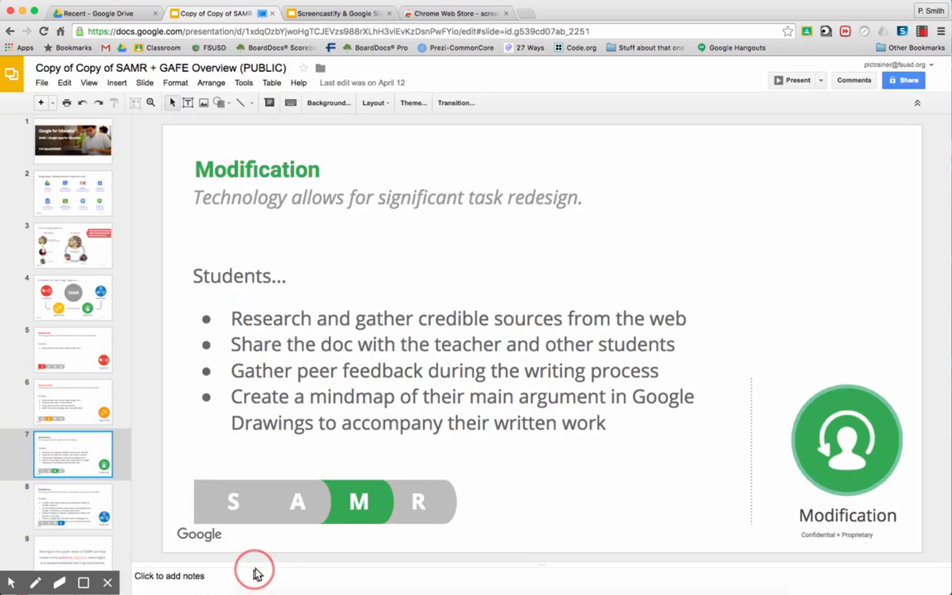
mouse_move(608, 261)
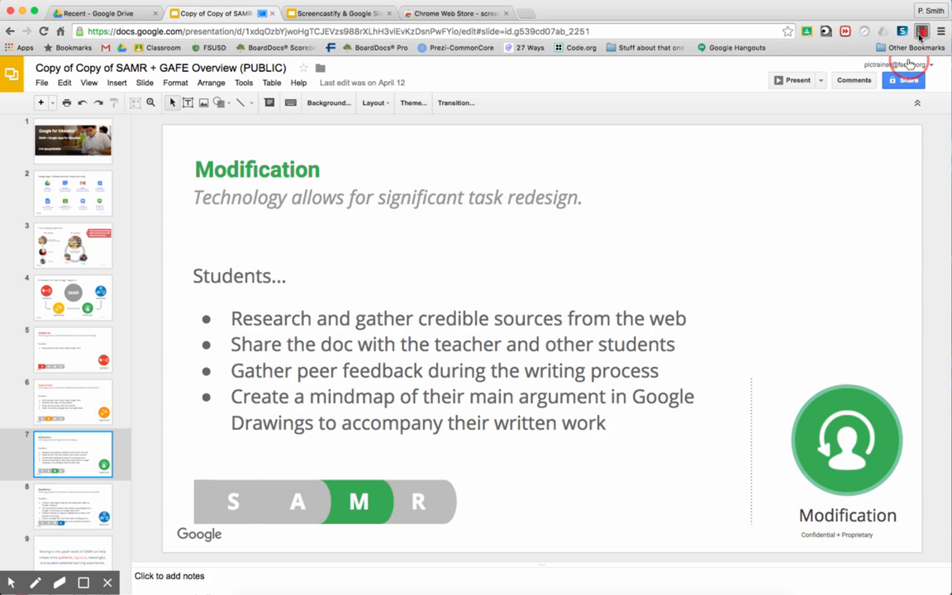
click(922, 32)
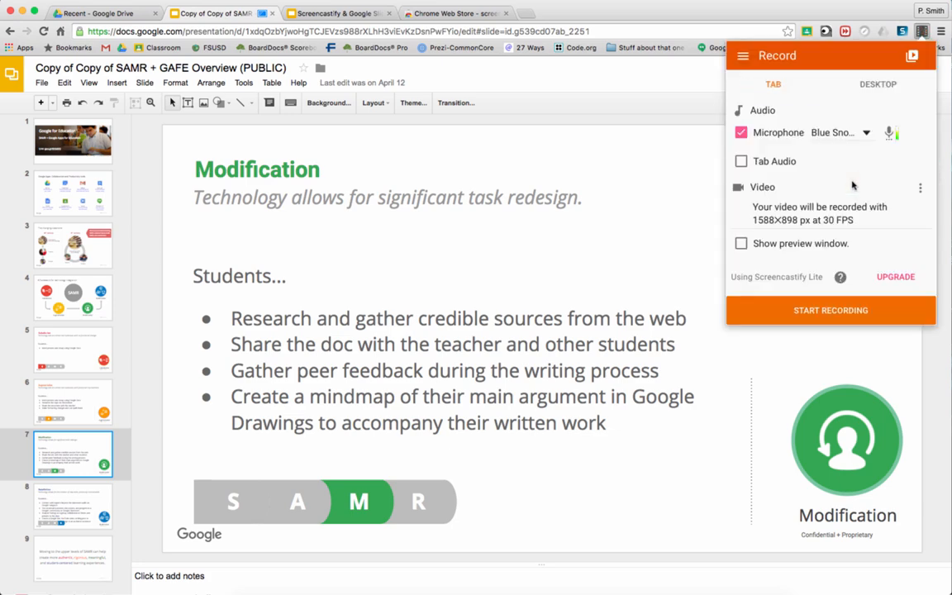
click(830, 311)
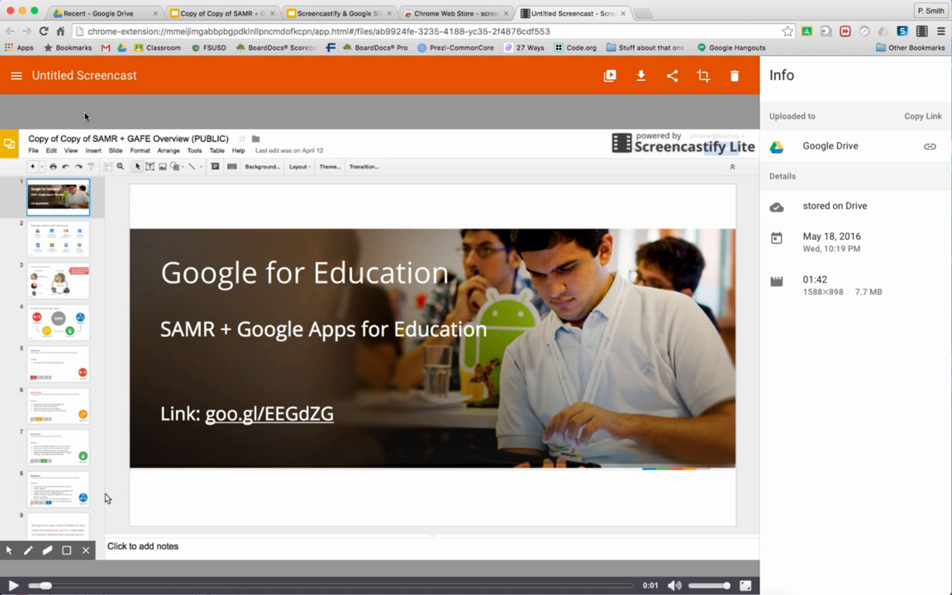
Rename the Untitled Screencast to 'SAMR Slides Video'.
click(83, 76)
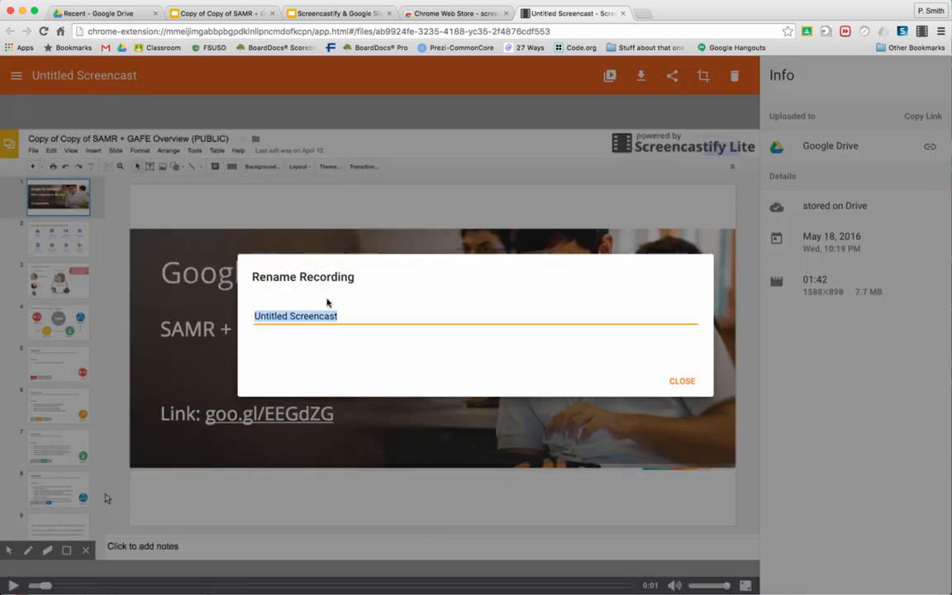
mouse_move(354, 309)
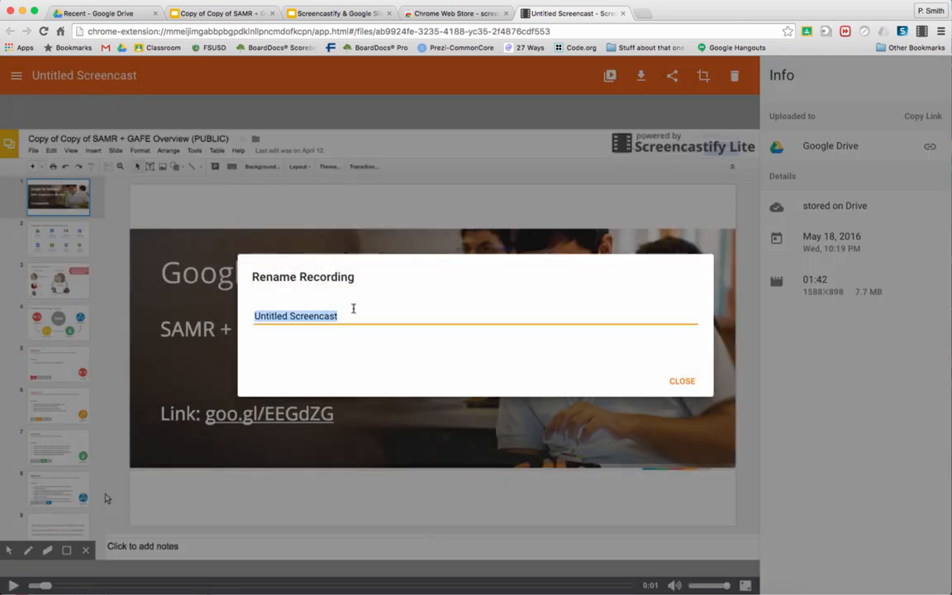
text(SAMR SLide)
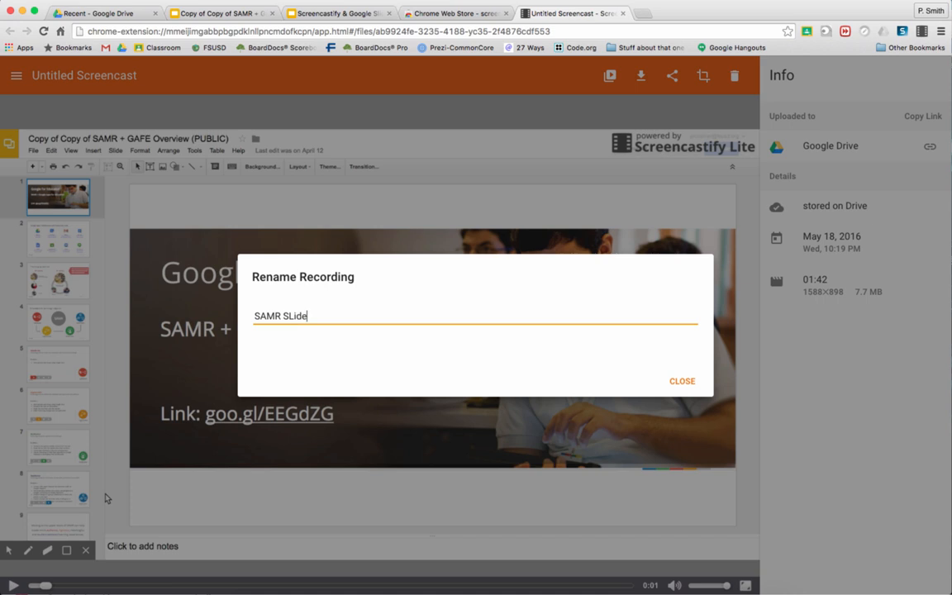
text(s Video)
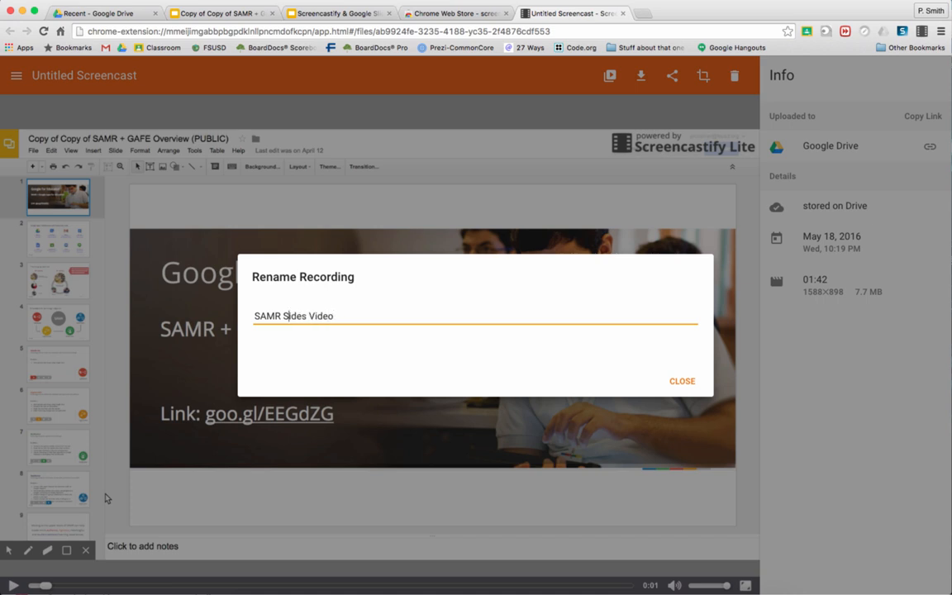
click(681, 380)
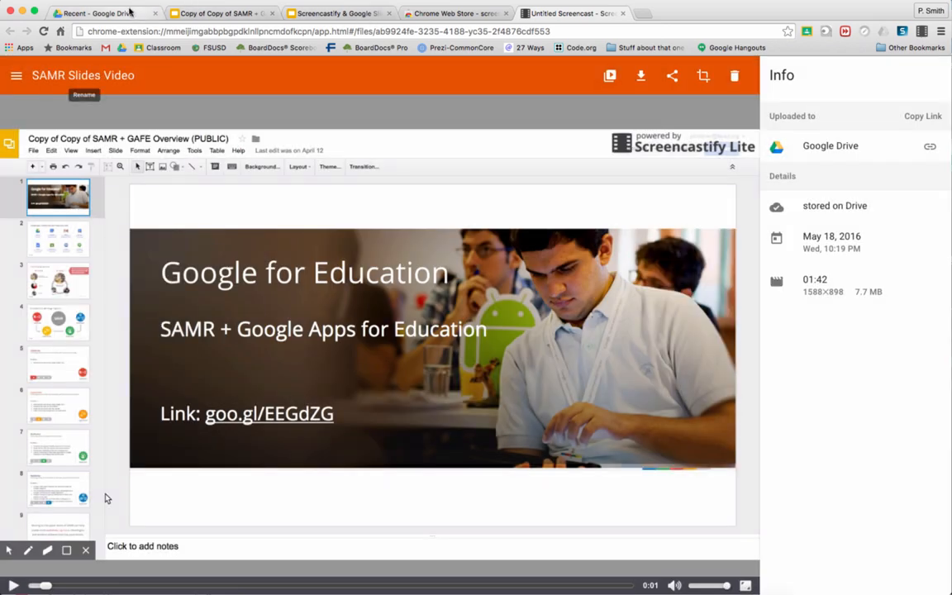
Open the Screencastify folder under My Drive, showing 'Demo of Screencastify.webm'.
click(99, 14)
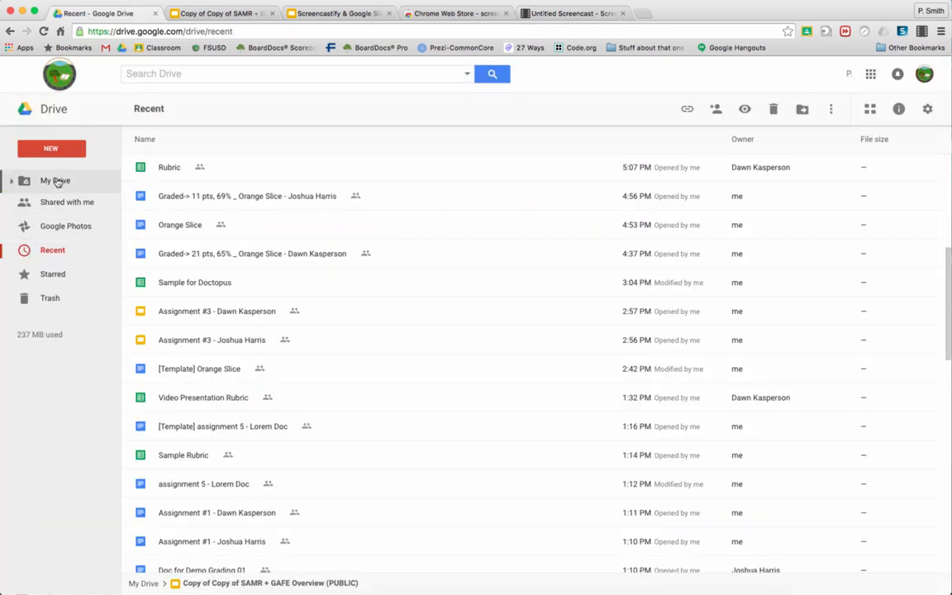
click(56, 180)
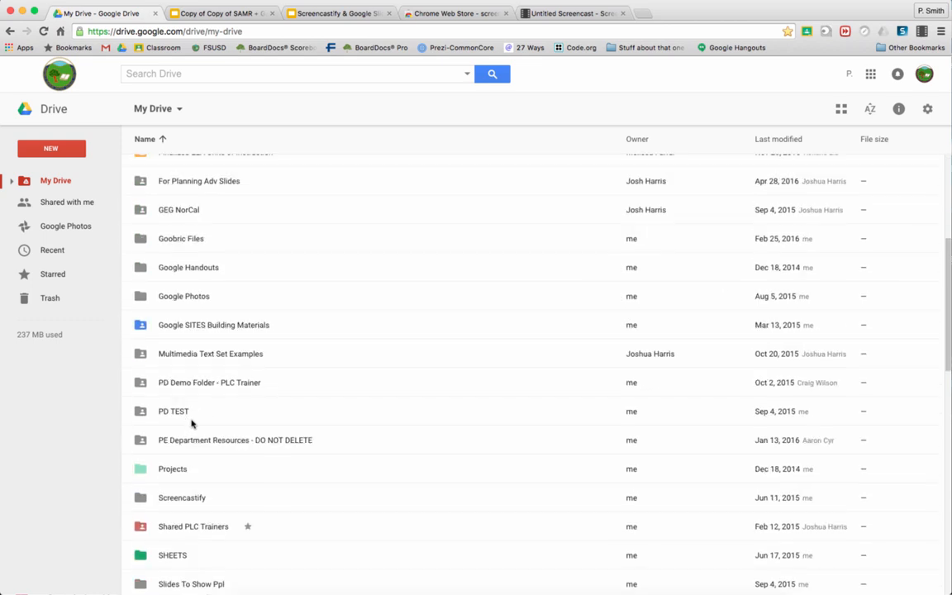
click(182, 429)
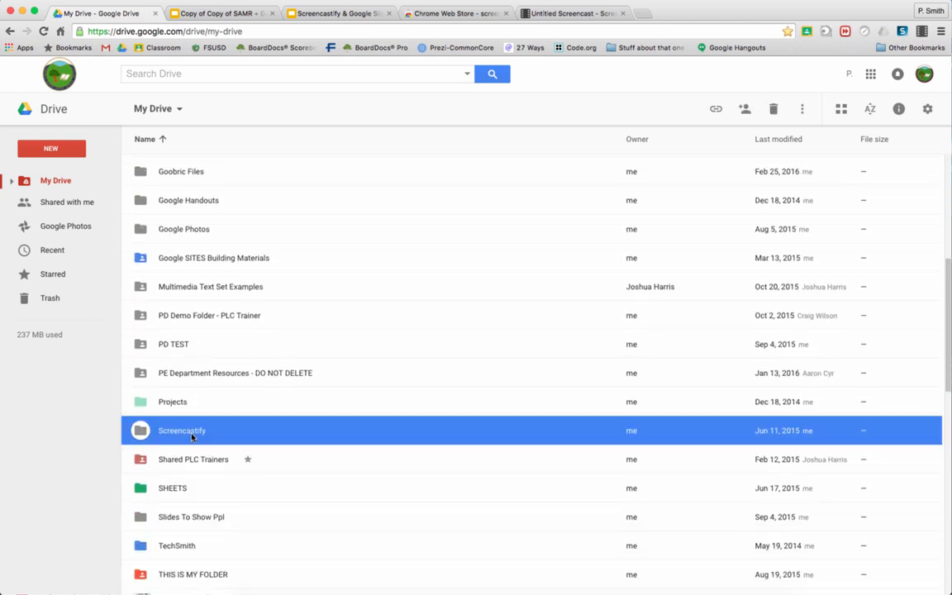
double_click(182, 430)
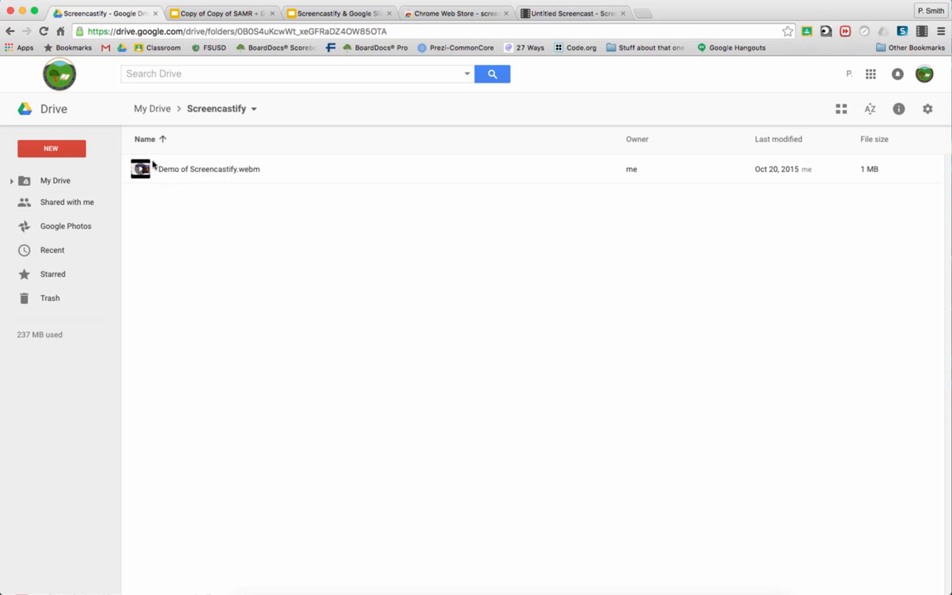
mouse_move(152, 169)
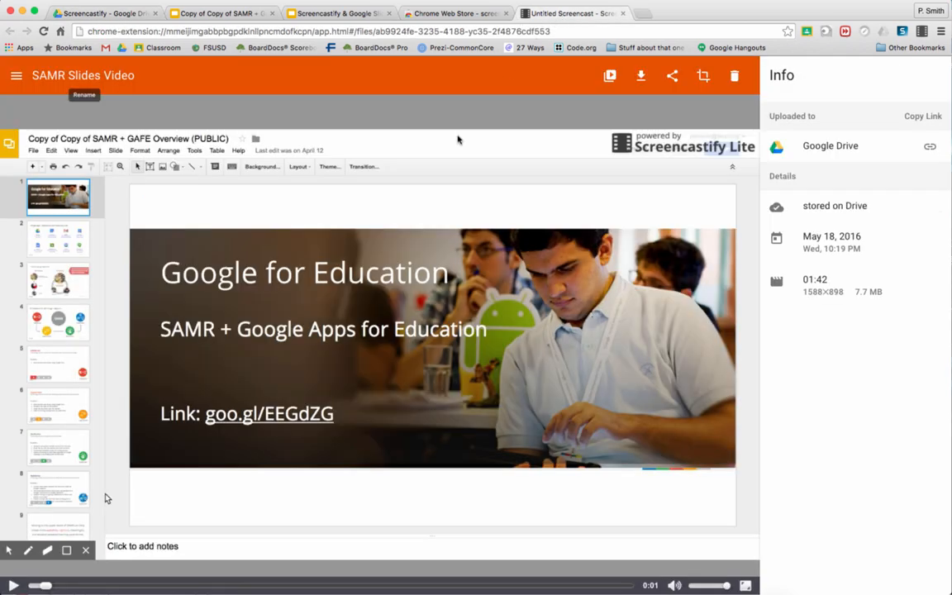
mouse_move(452, 139)
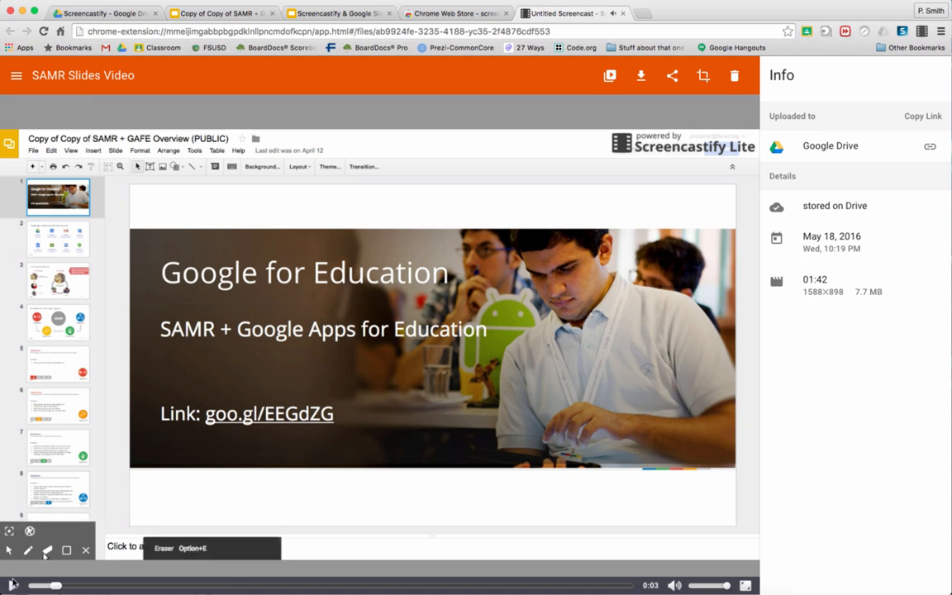
mouse_move(66, 551)
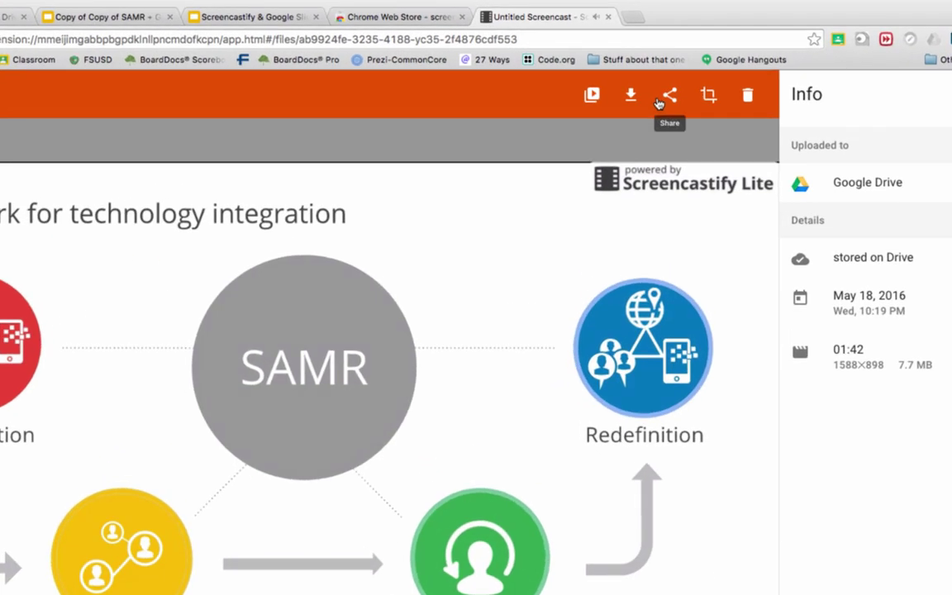
mouse_move(631, 94)
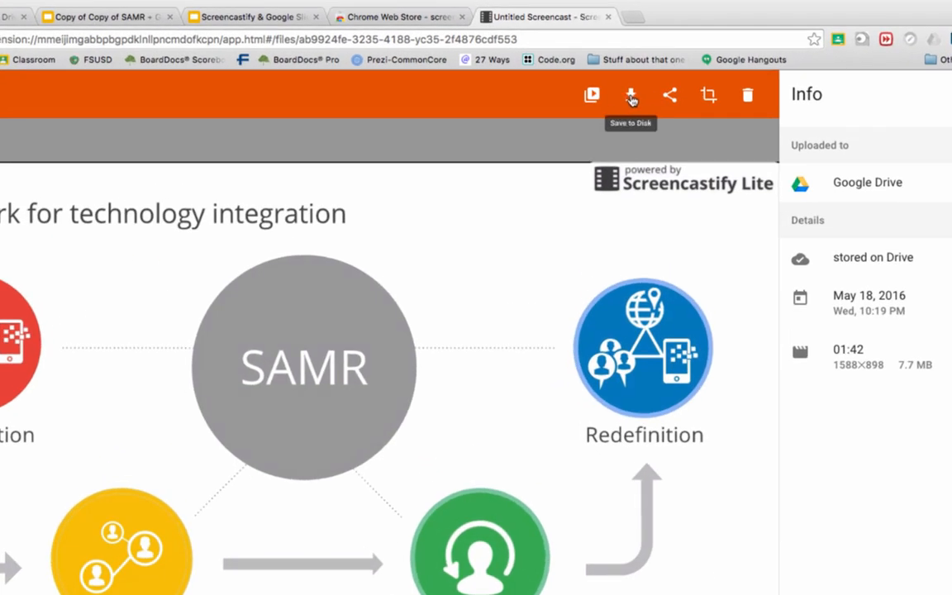
mouse_move(669, 94)
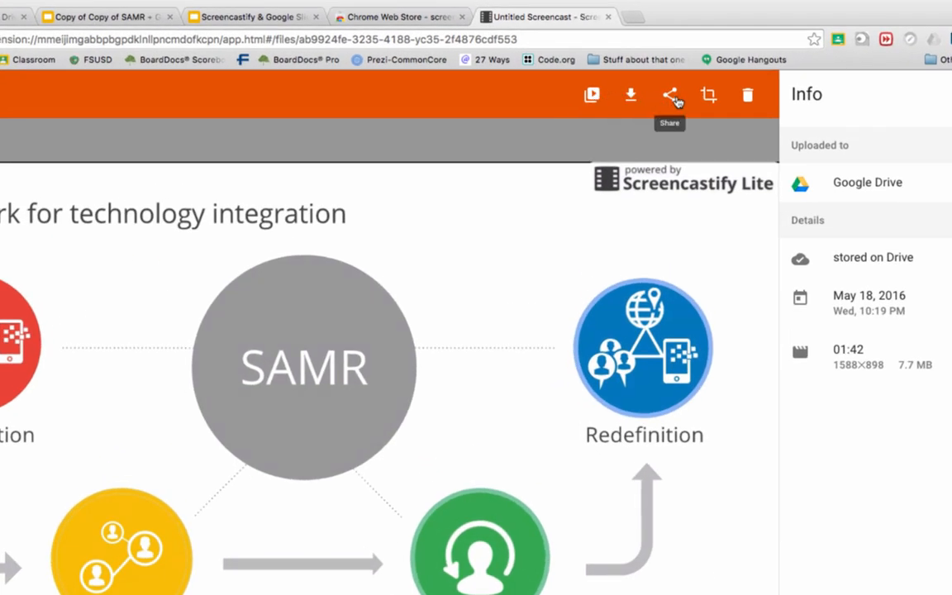
Start sharing the SAMR Slides Video recording, bringing up the Google account chooser.
click(671, 94)
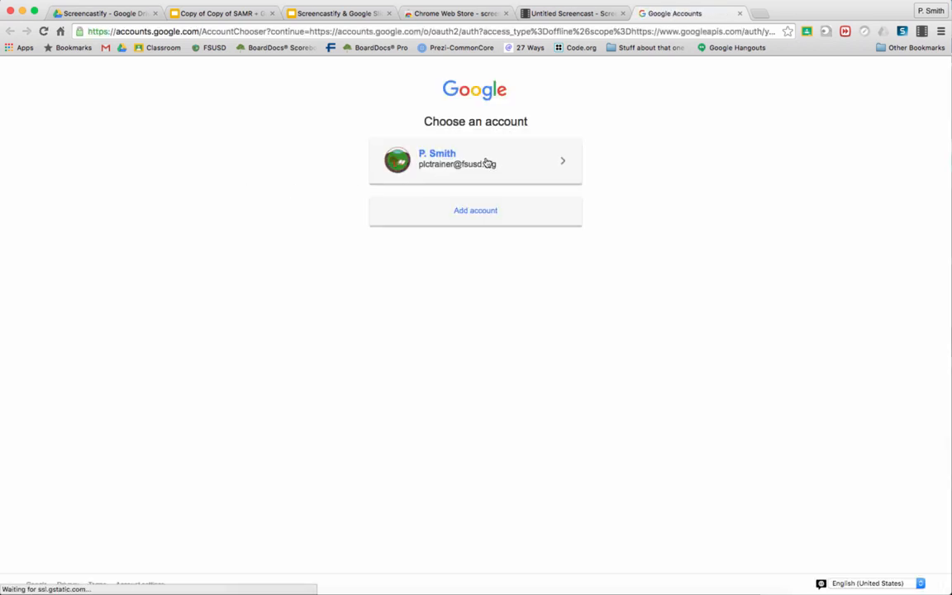
Sign in with the Google account and allow Screencastify to manage the YouTube account.
click(476, 159)
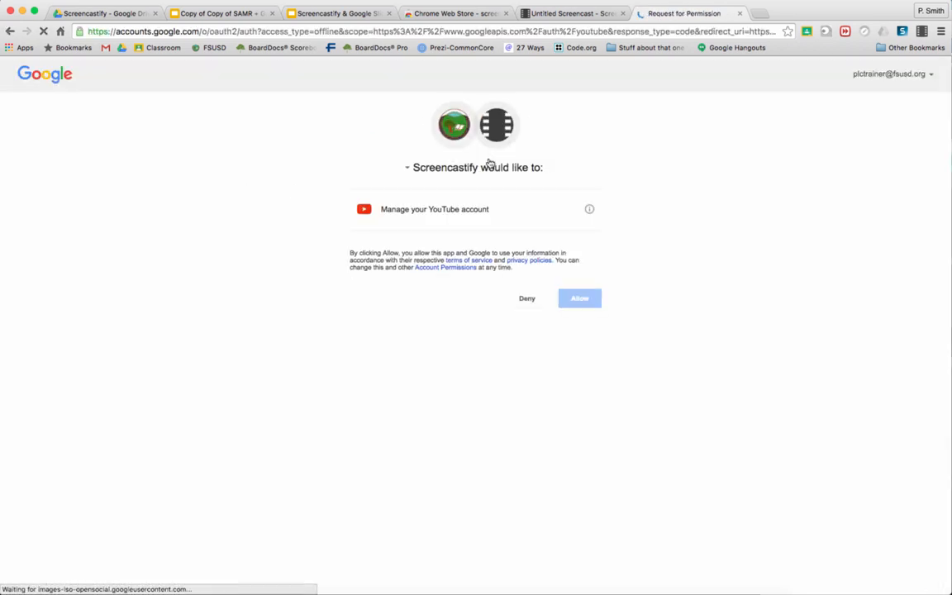
click(579, 297)
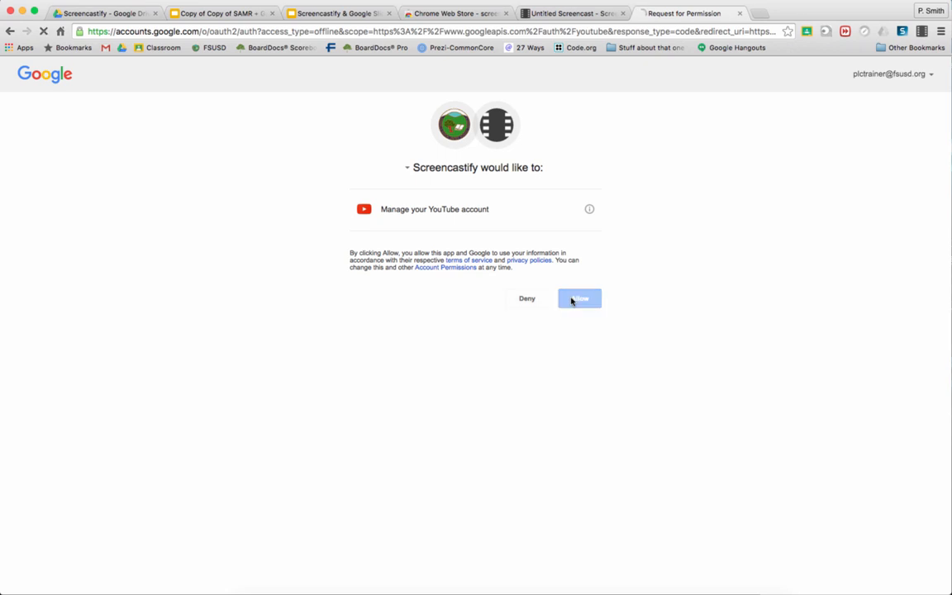
click(579, 298)
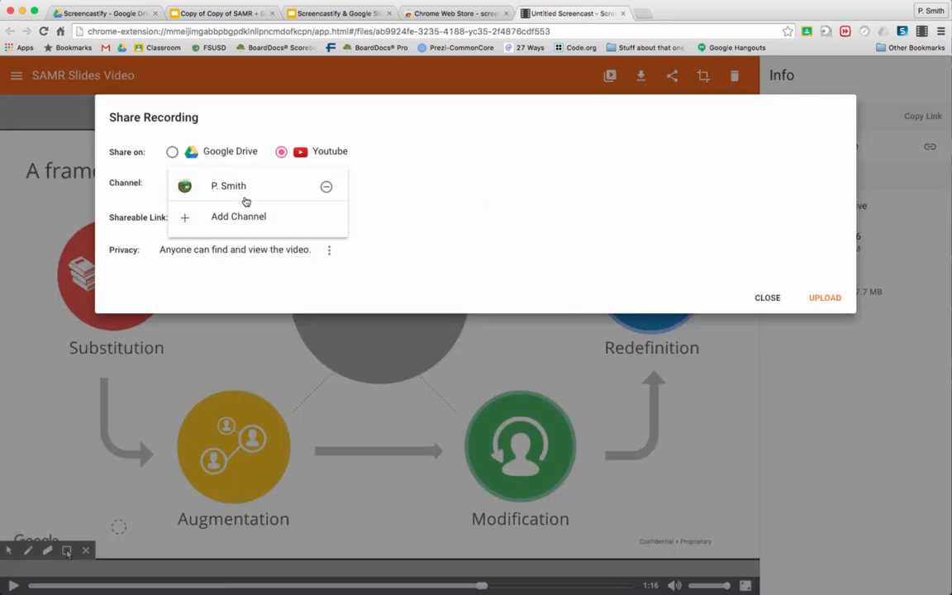
Pick the YouTube channel, view the Public/Unlisted/Private privacy options, then close without uploading.
click(228, 185)
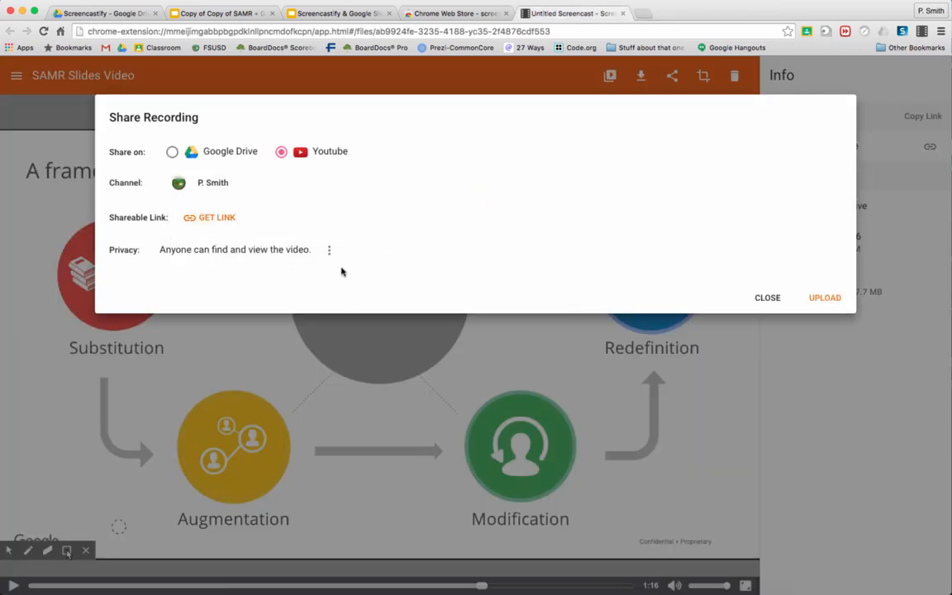
click(329, 249)
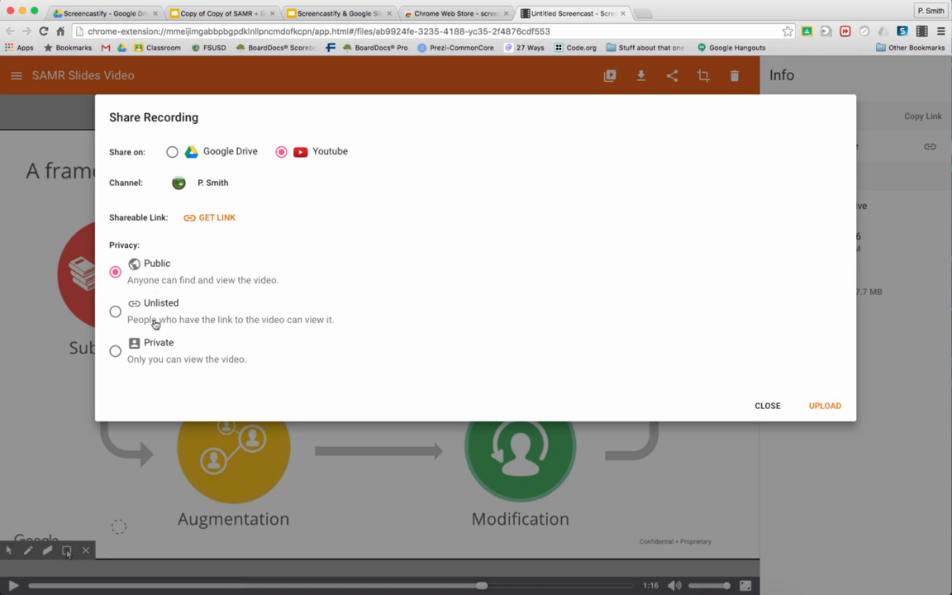
mouse_move(185, 377)
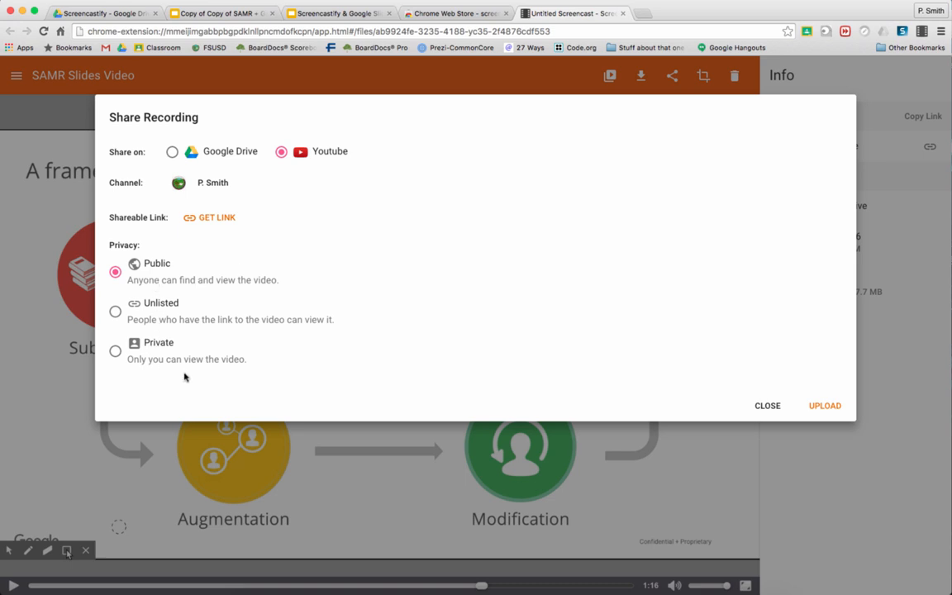
mouse_move(188, 341)
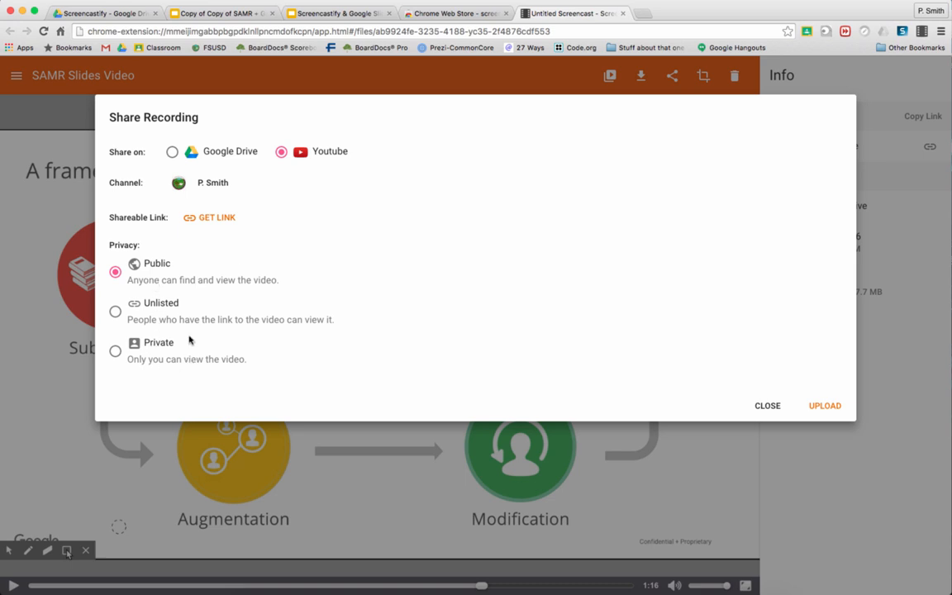
mouse_move(190, 331)
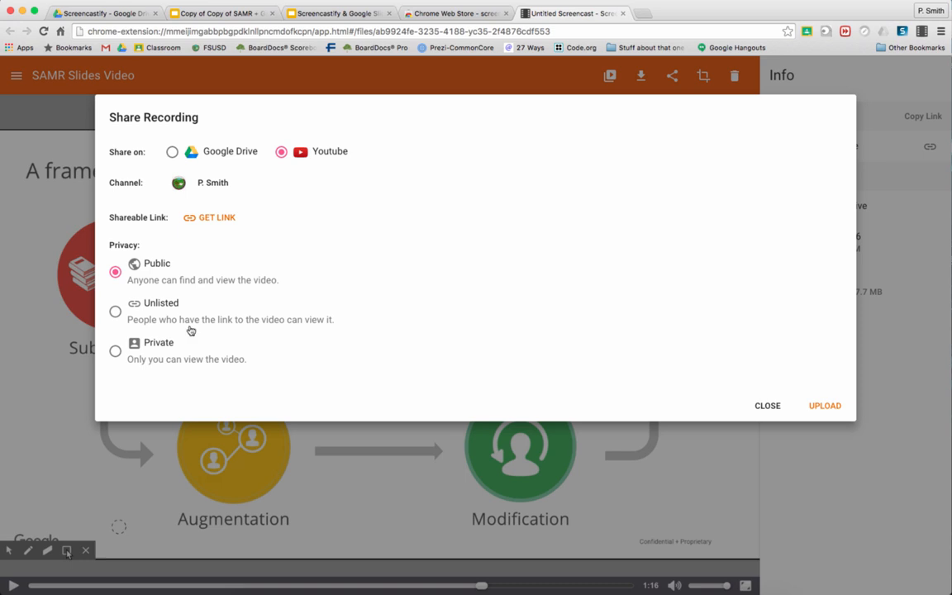
mouse_move(183, 288)
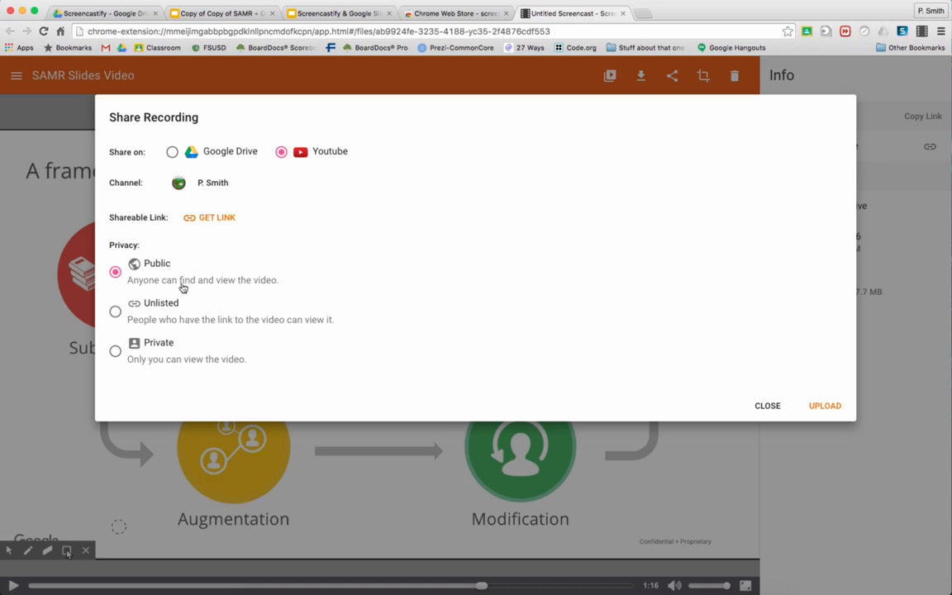
click(767, 405)
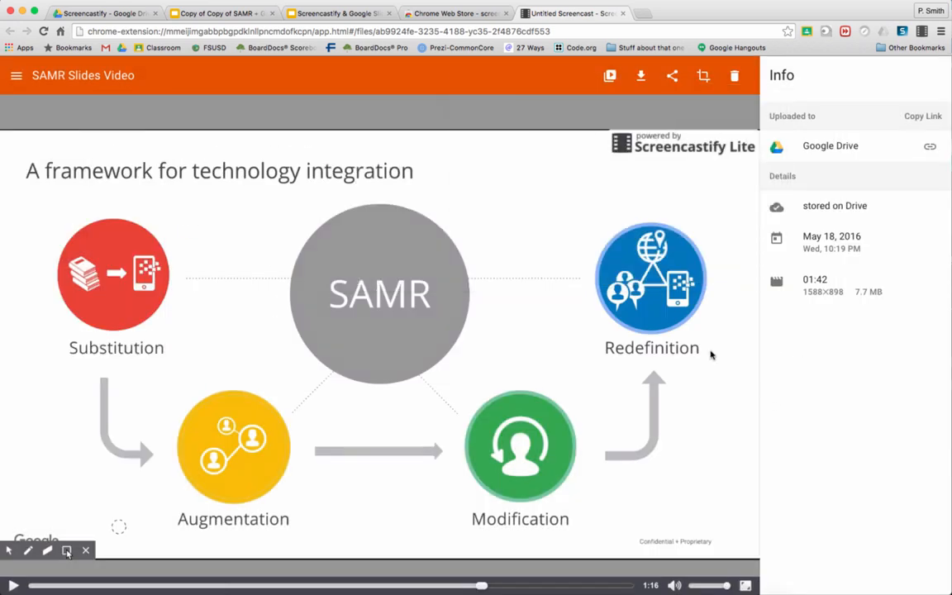
mouse_move(668, 142)
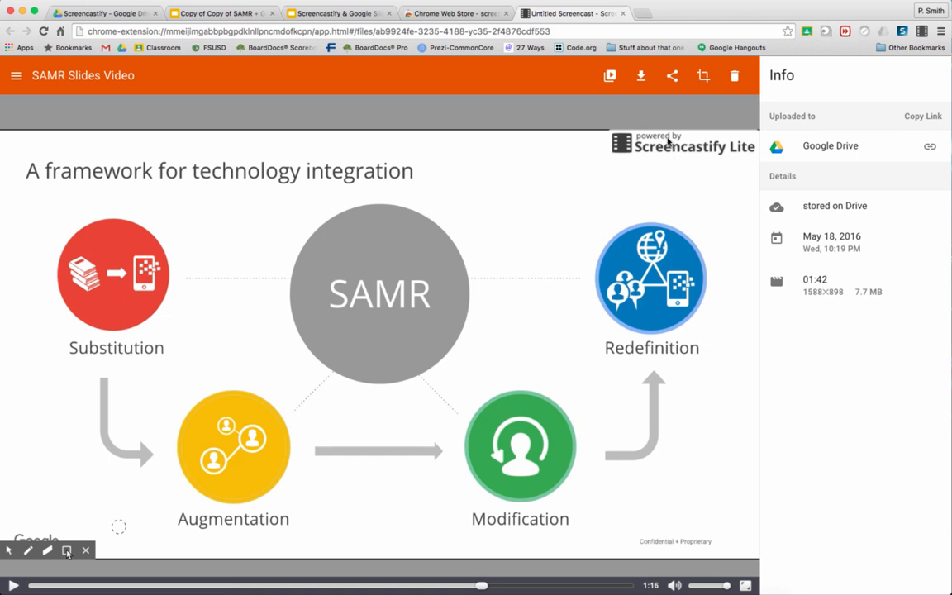
mouse_move(705, 76)
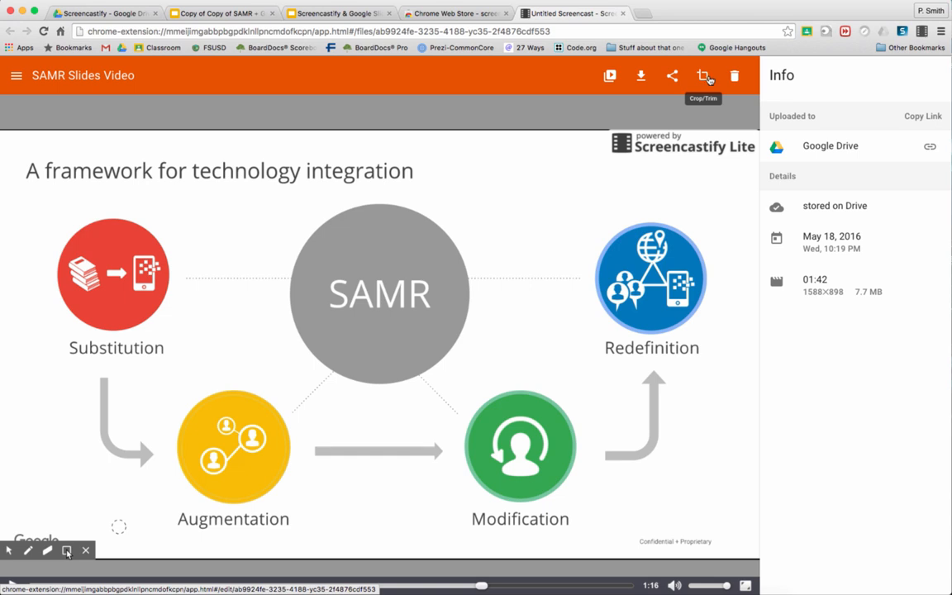
mouse_move(671, 76)
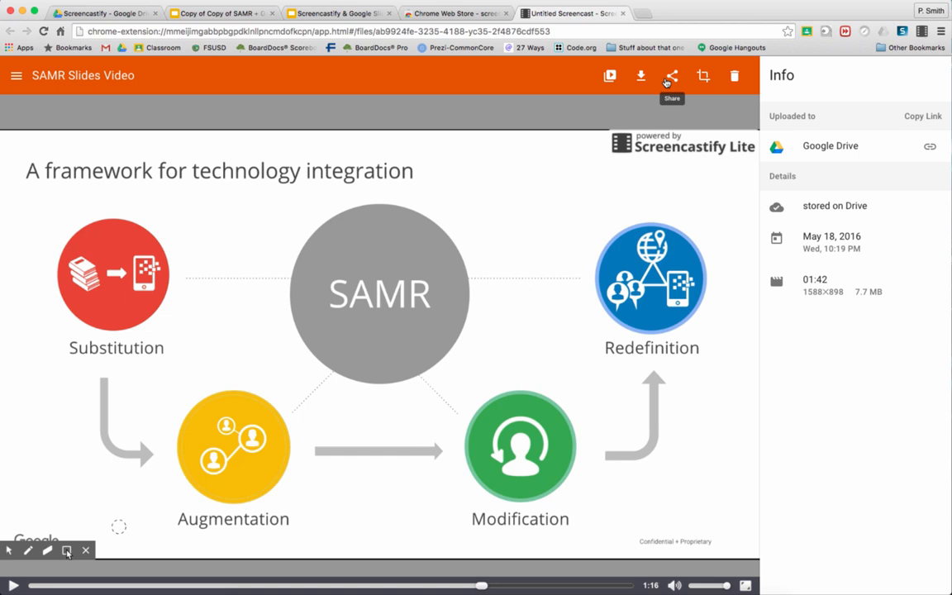
mouse_move(702, 76)
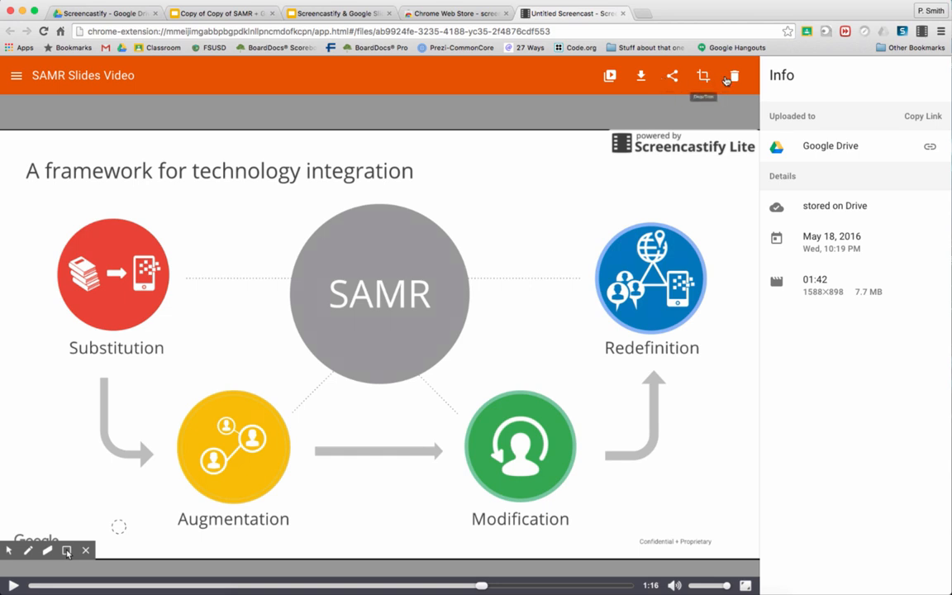
mouse_move(671, 76)
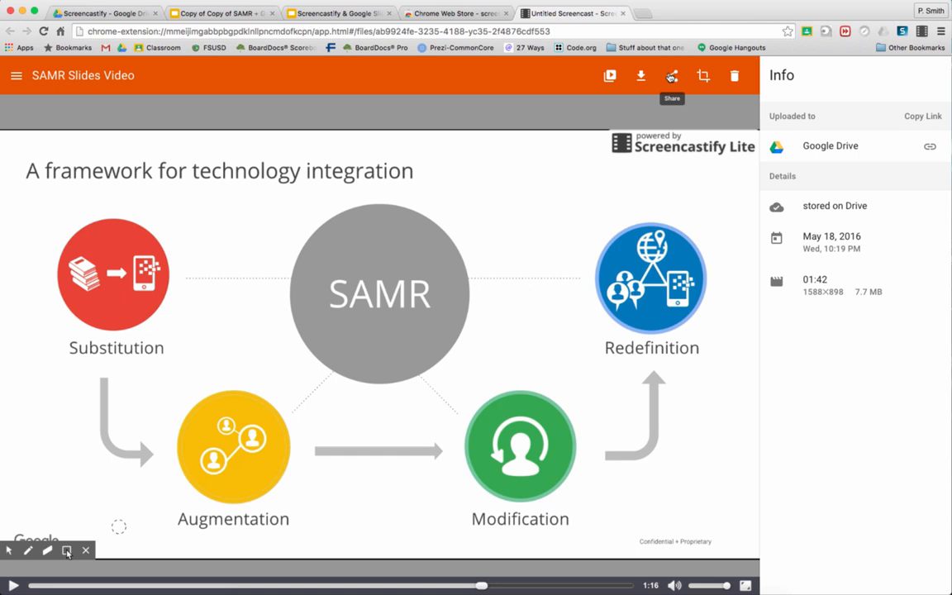
click(671, 76)
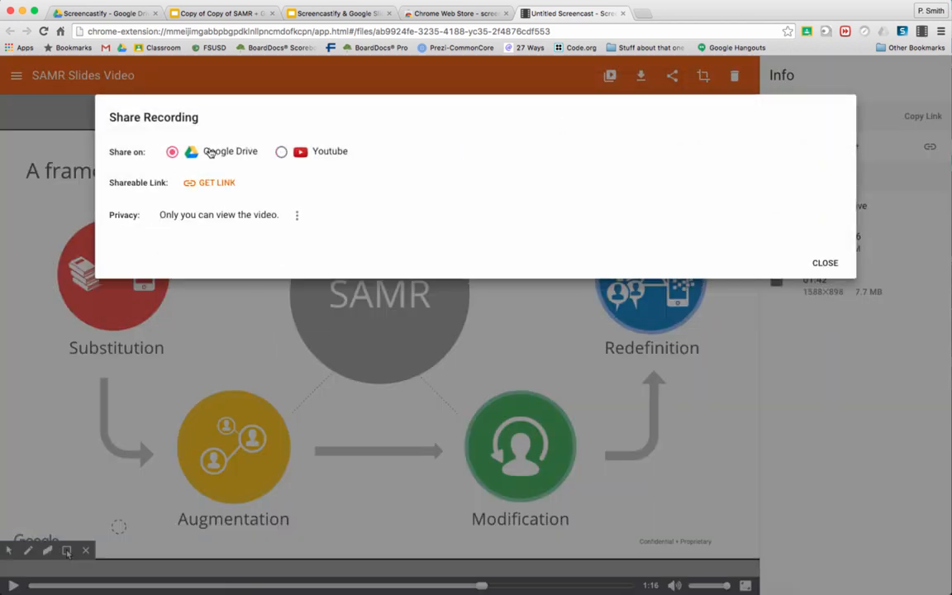
click(281, 152)
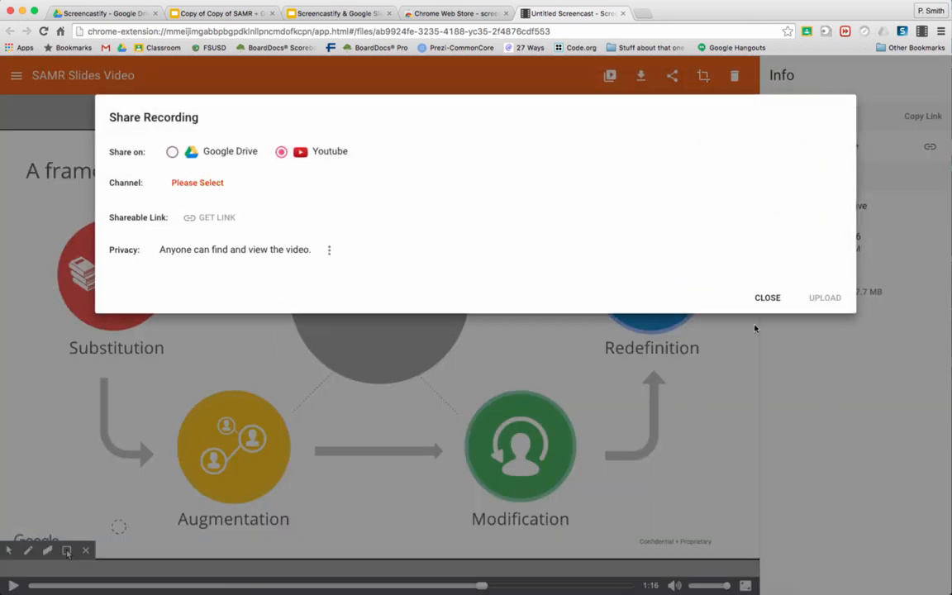
click(767, 298)
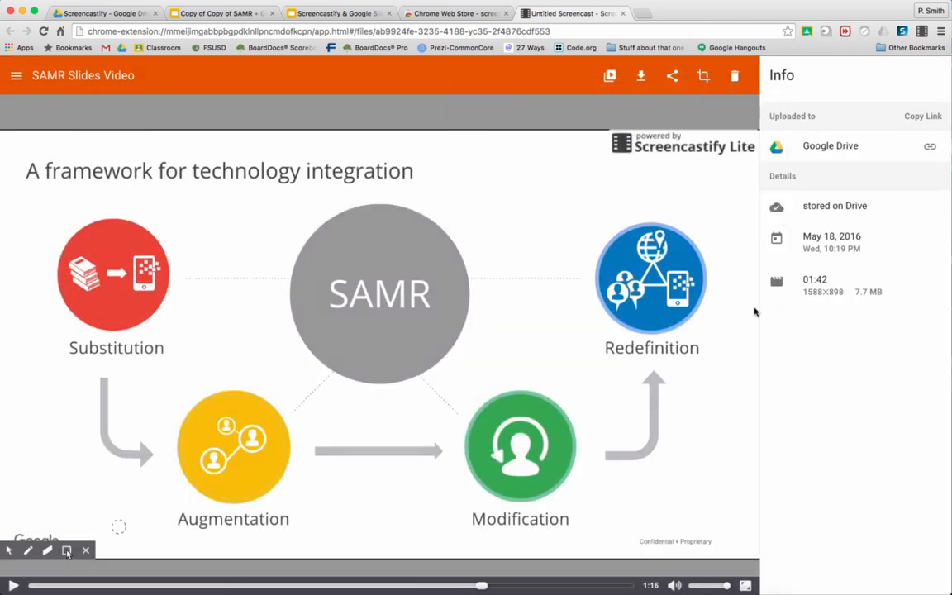
mouse_move(711, 288)
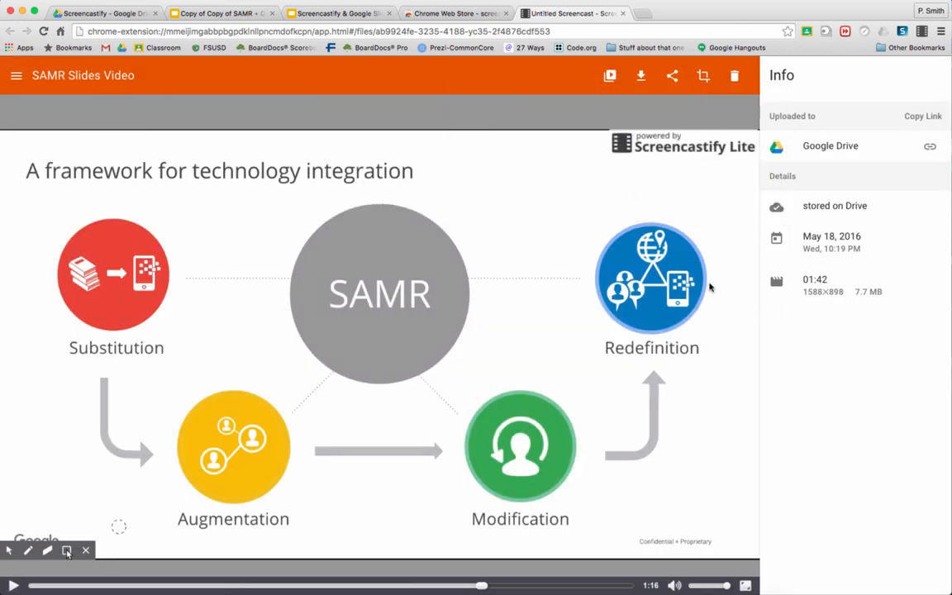
mouse_move(663, 220)
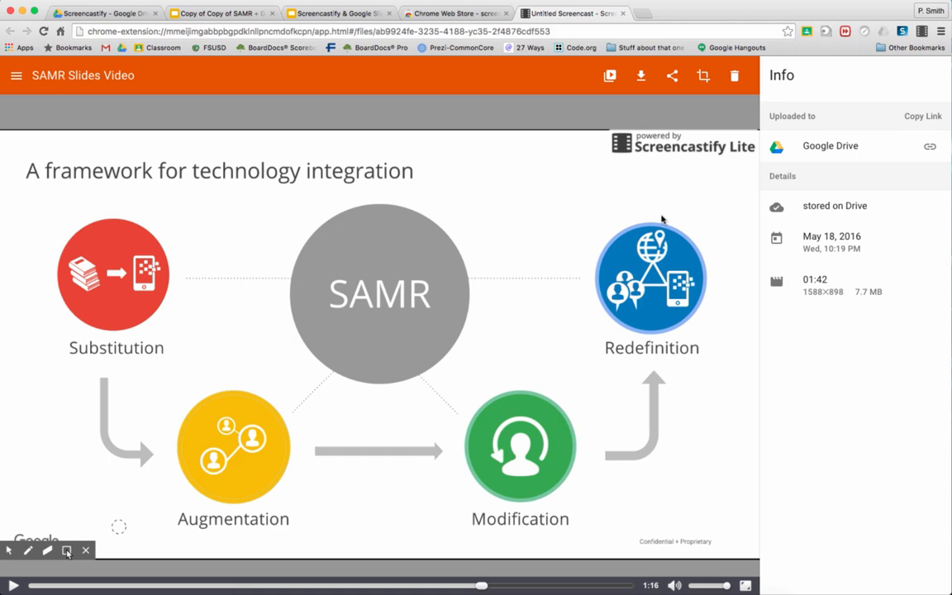
mouse_move(679, 311)
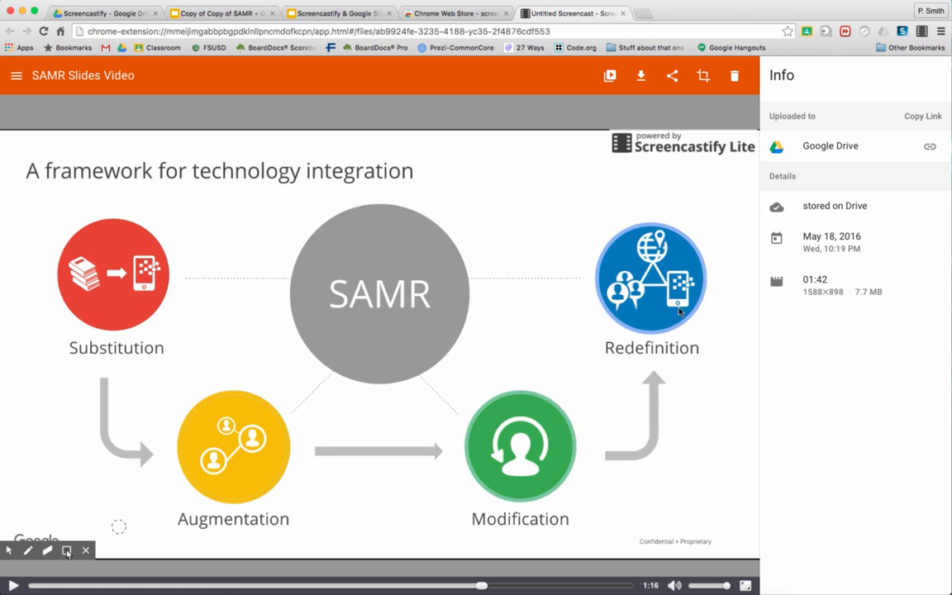
mouse_move(709, 471)
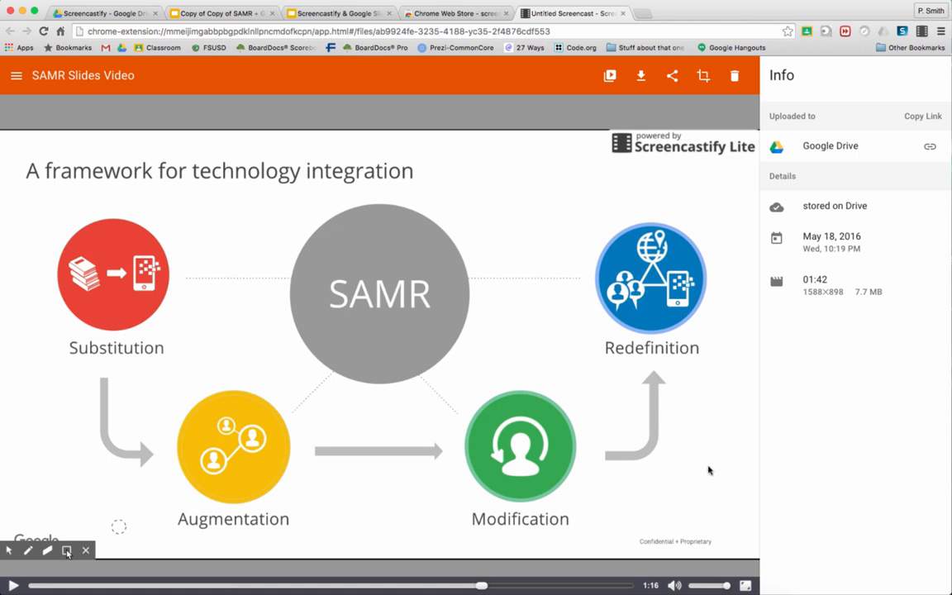